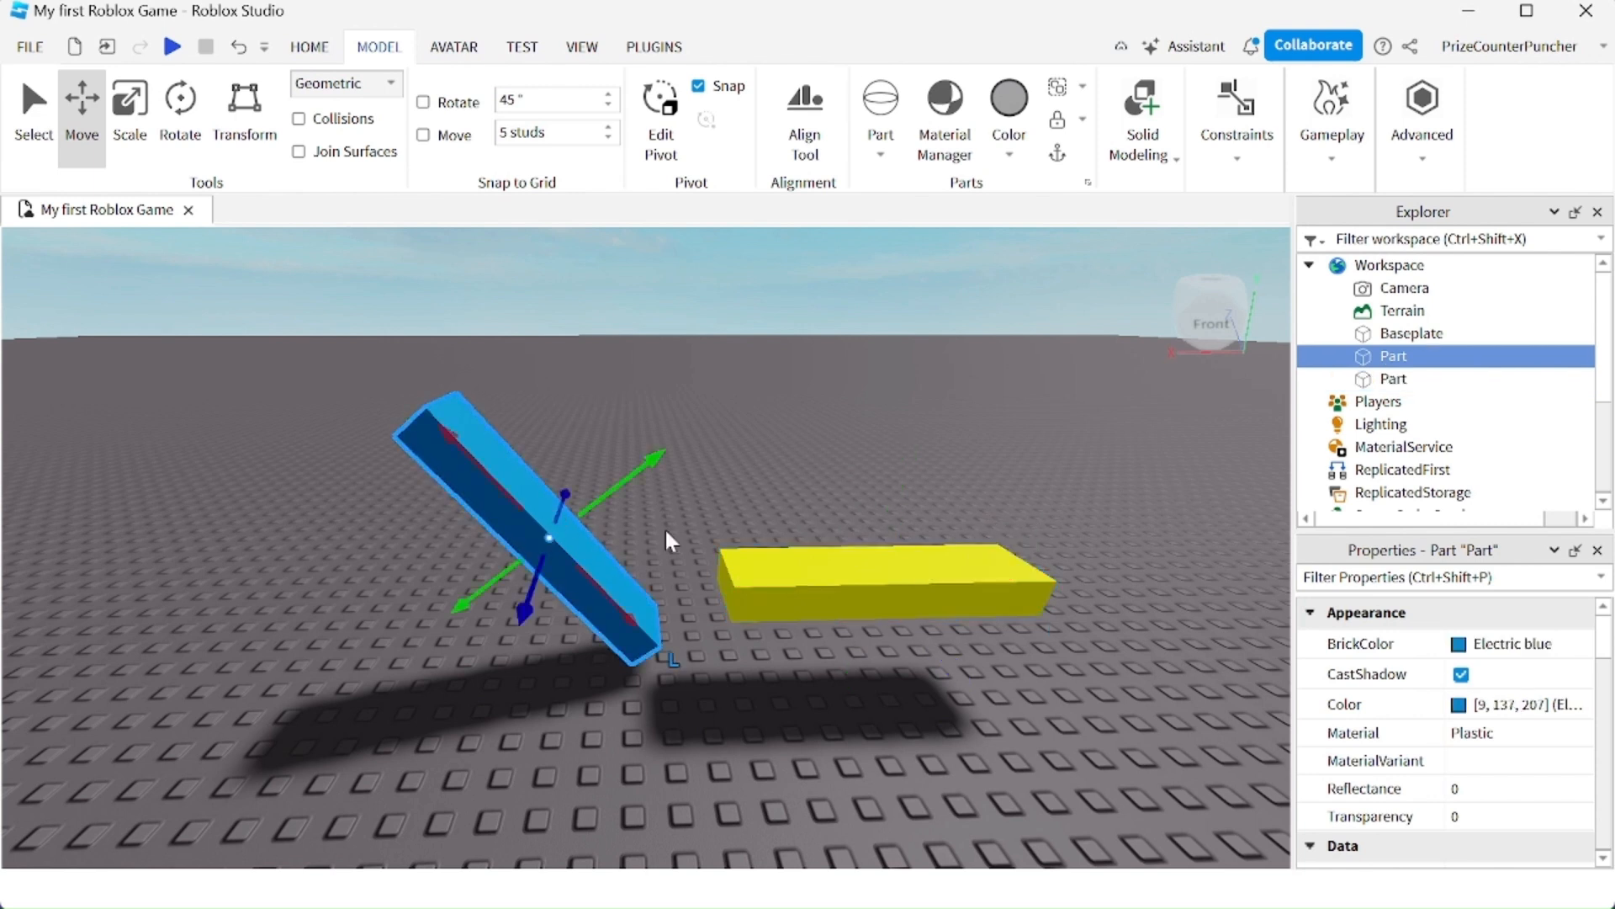
- Select the overlapping yellow slab and blue bar and merge them into the union myUnion
left_click(887, 582)
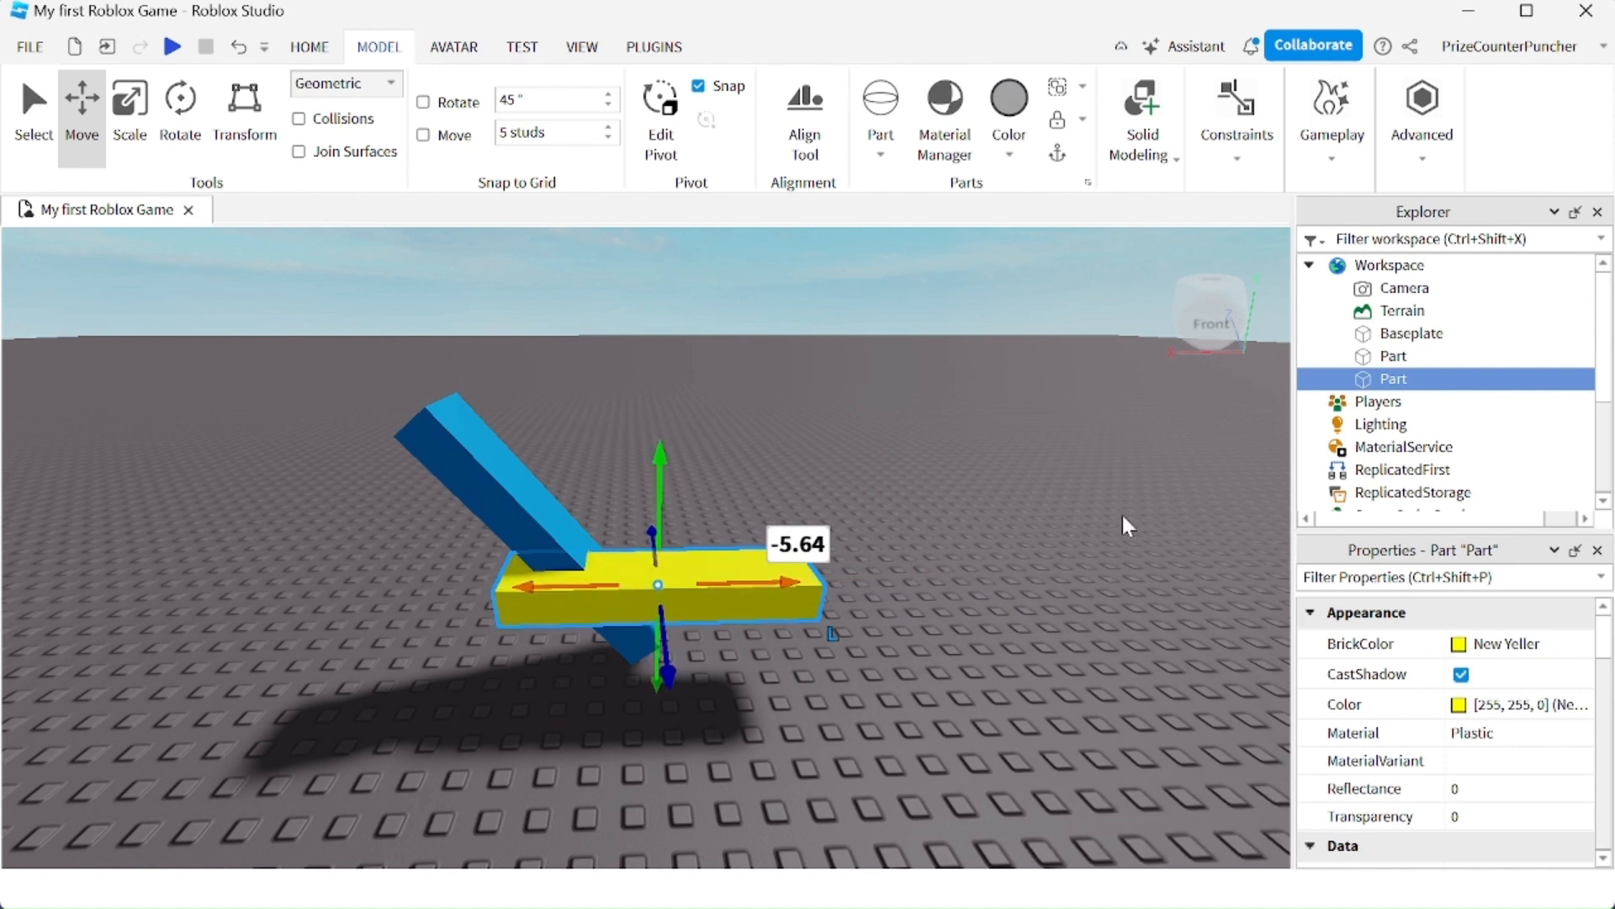
left_click(1392, 355)
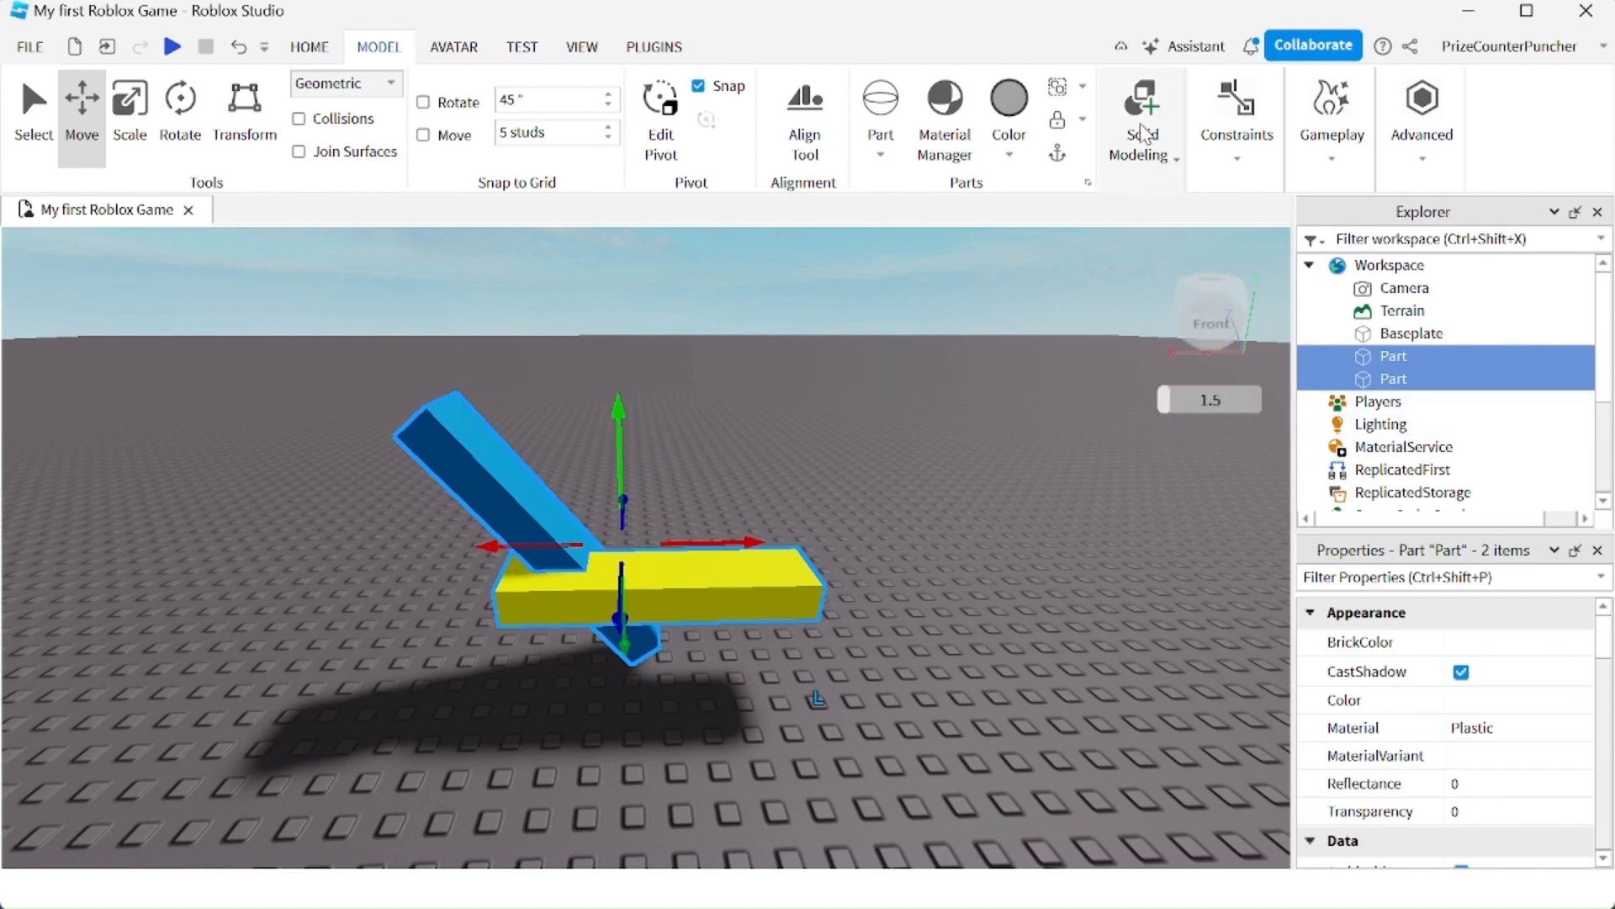
mouse_move(387, 54)
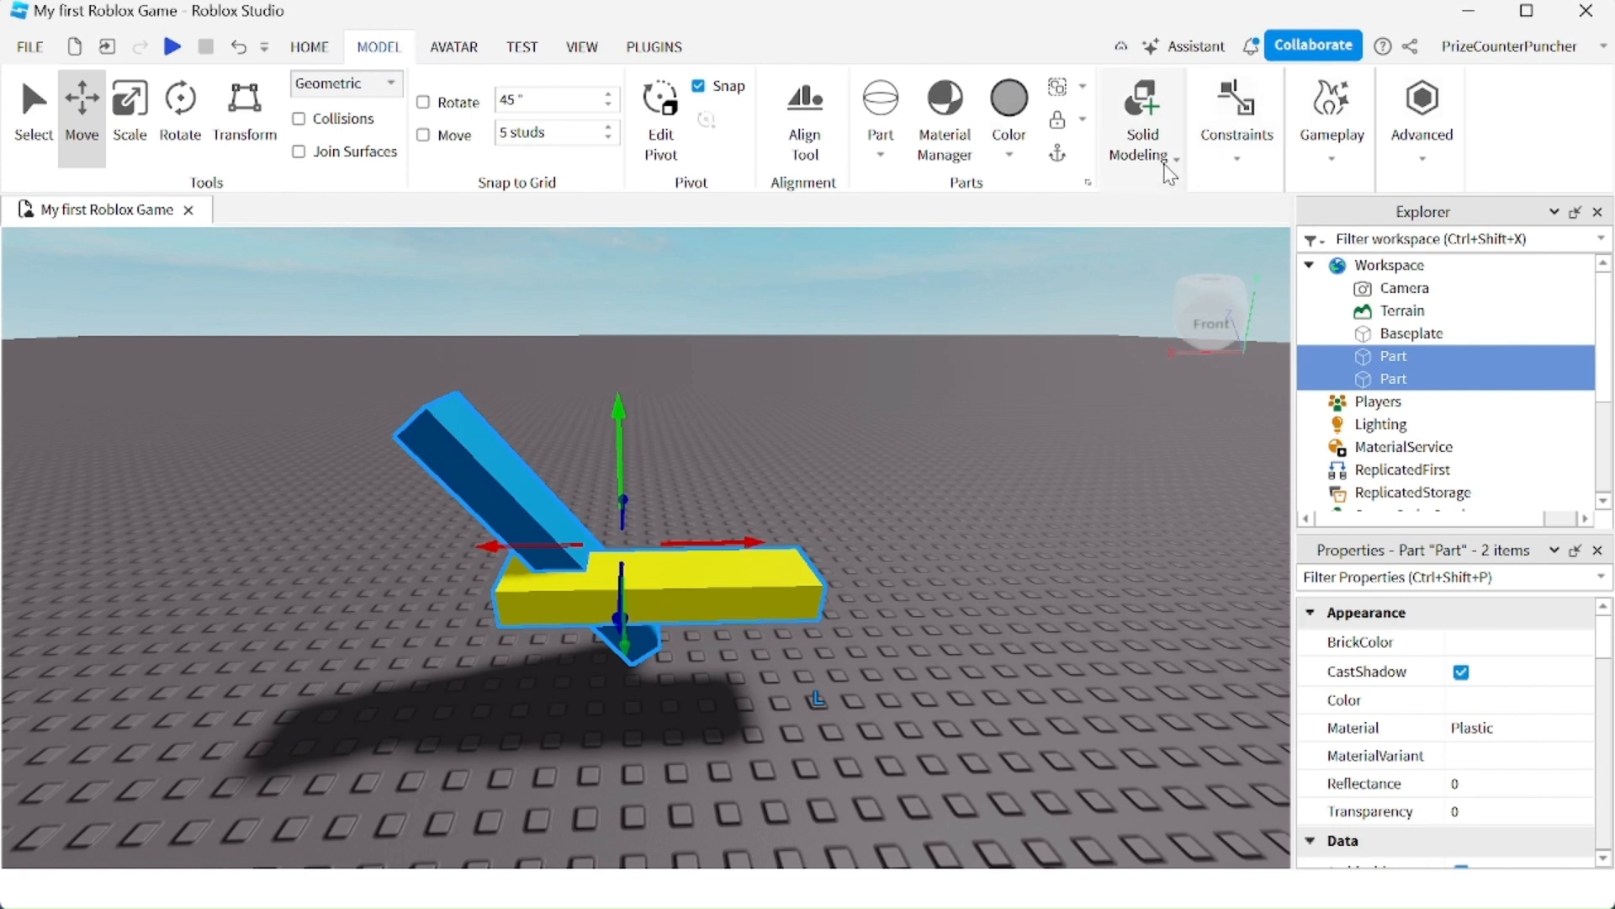
left_click(1176, 160)
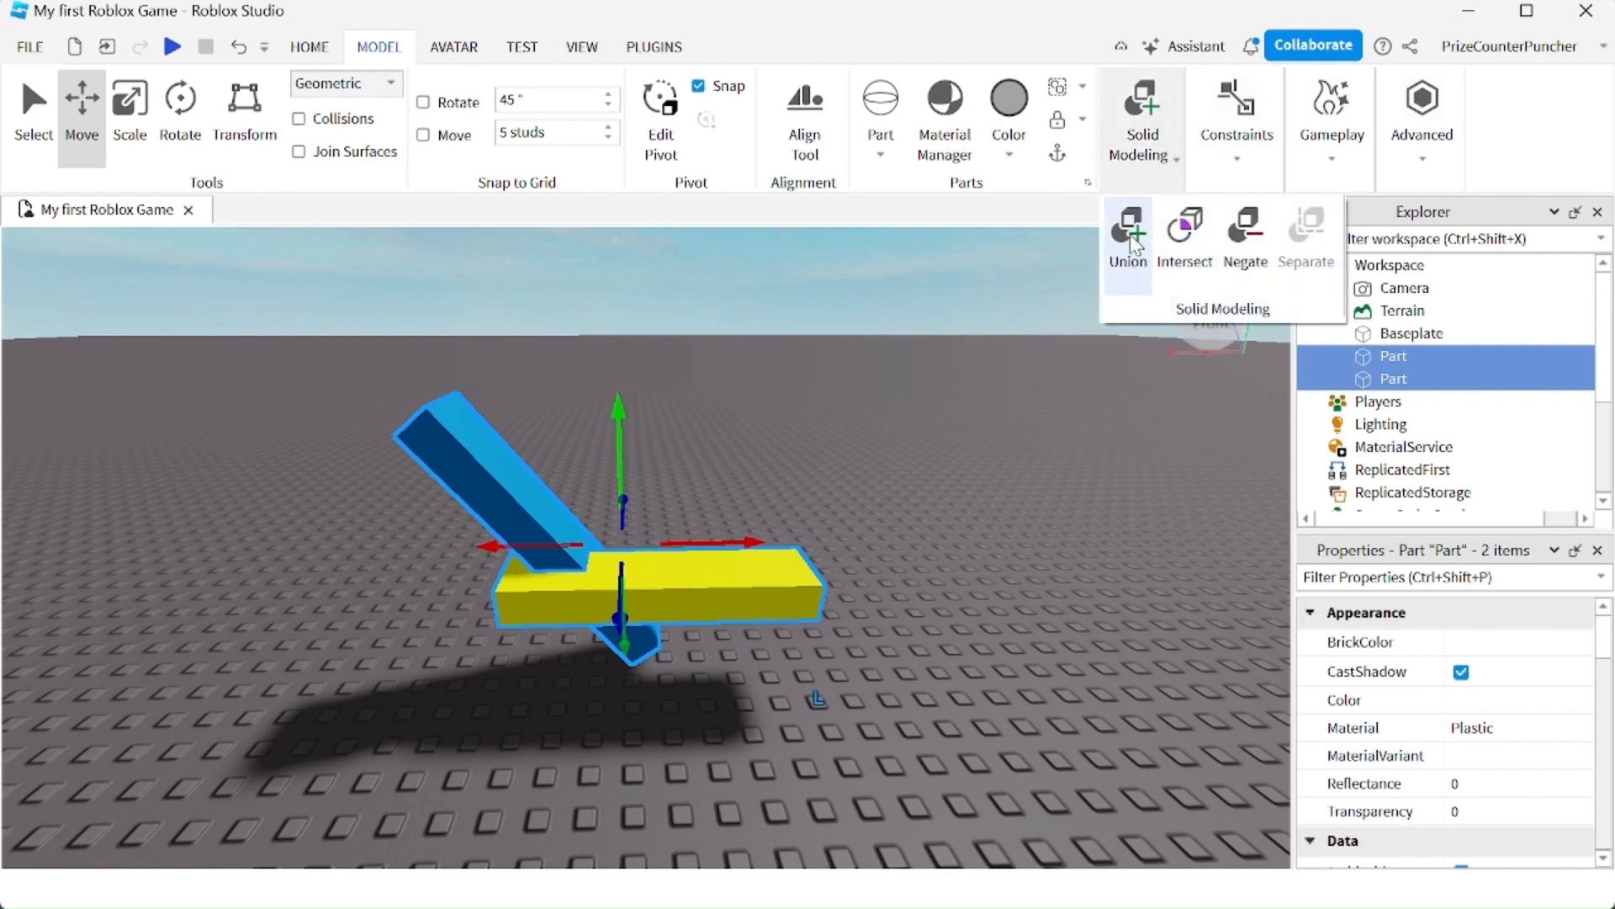
left_click(1127, 236)
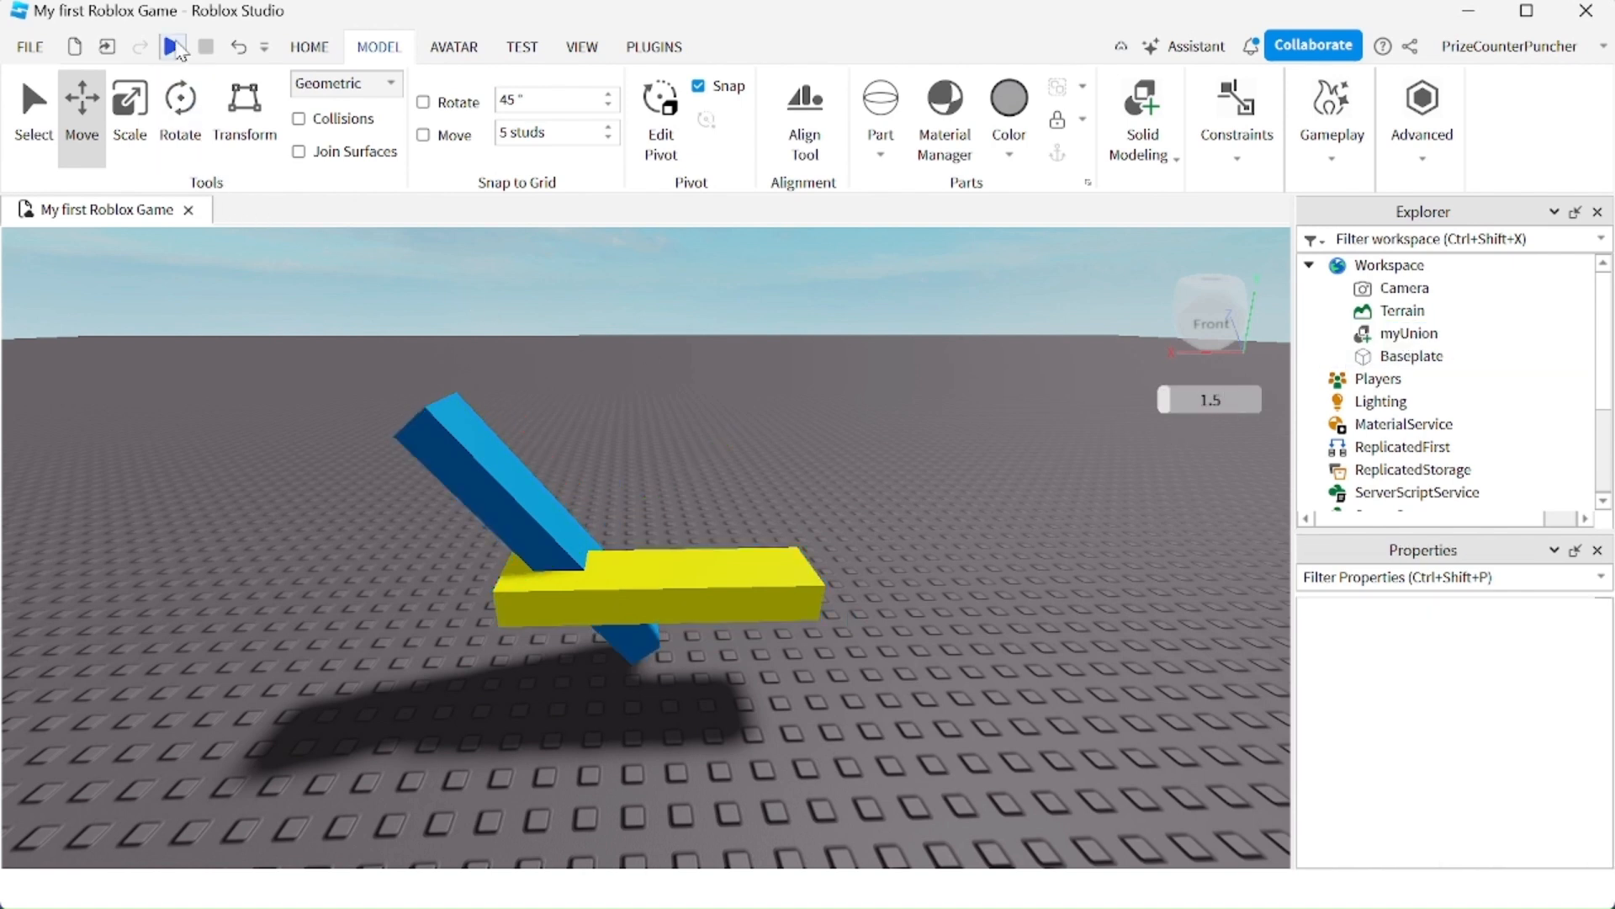
left_click(172, 47)
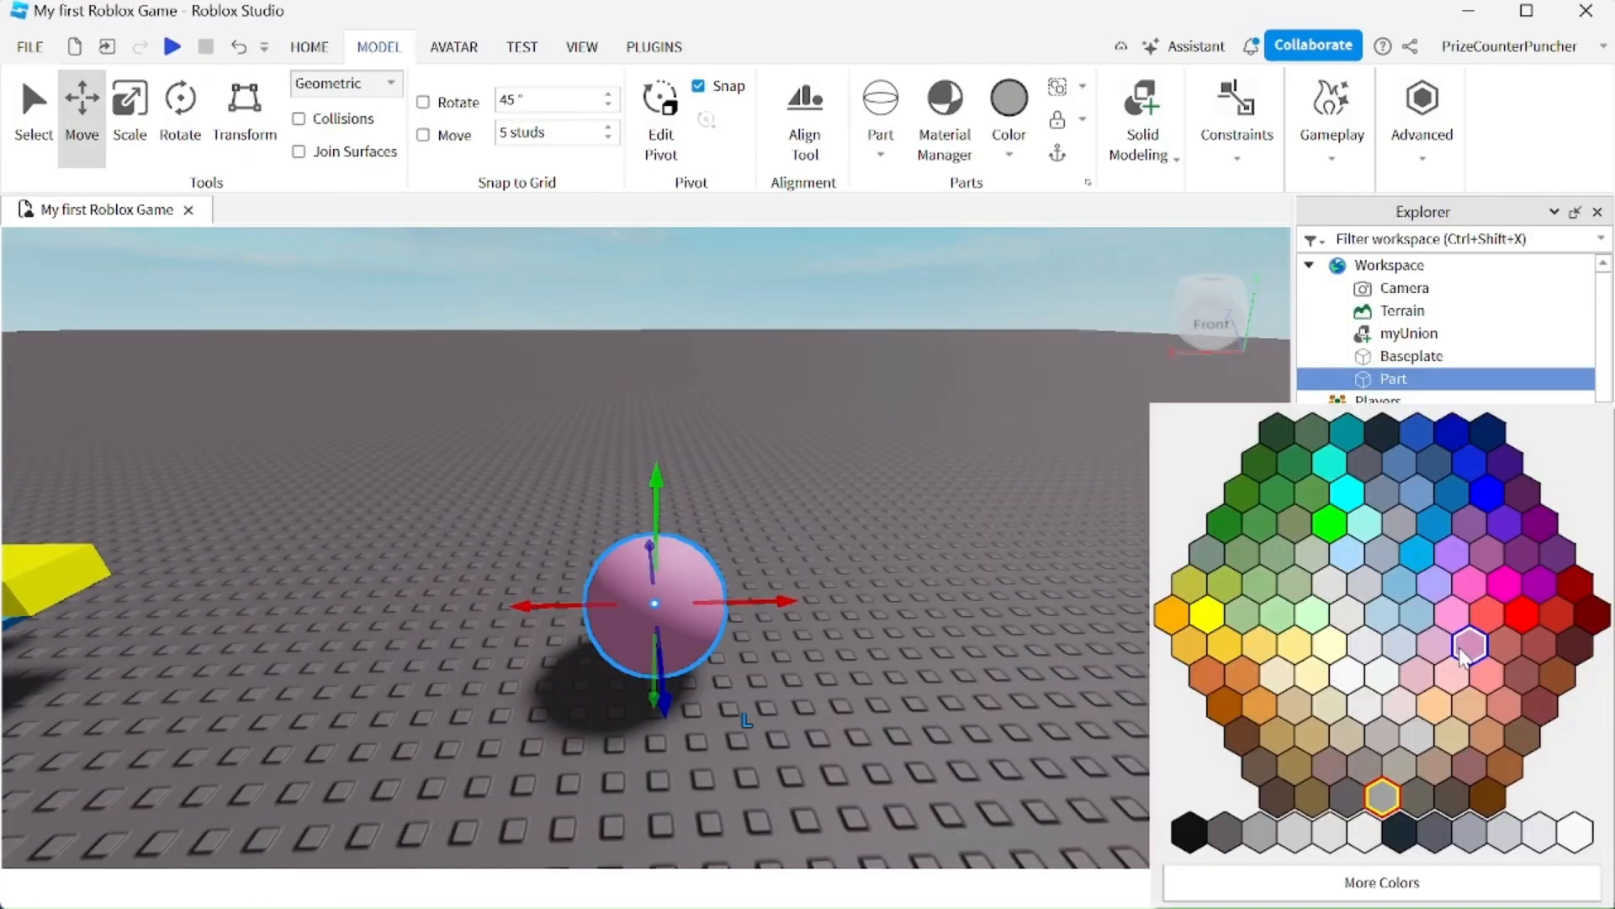
- Colour the sphere Black and set its raised duplicate to Really red
left_click(1188, 833)
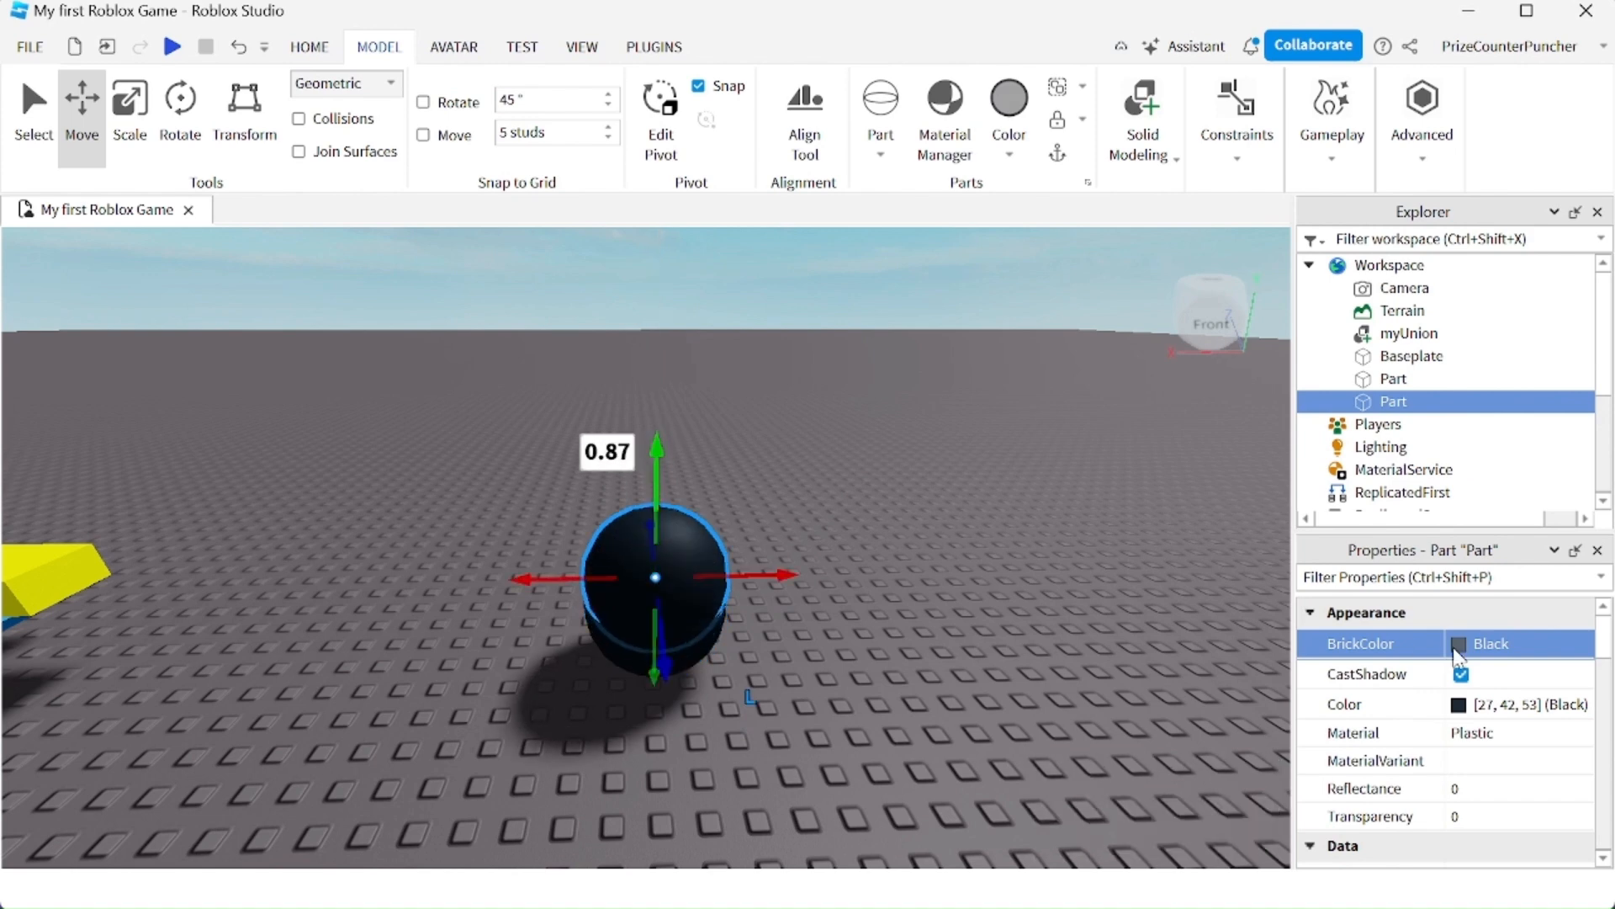
left_click(1460, 642)
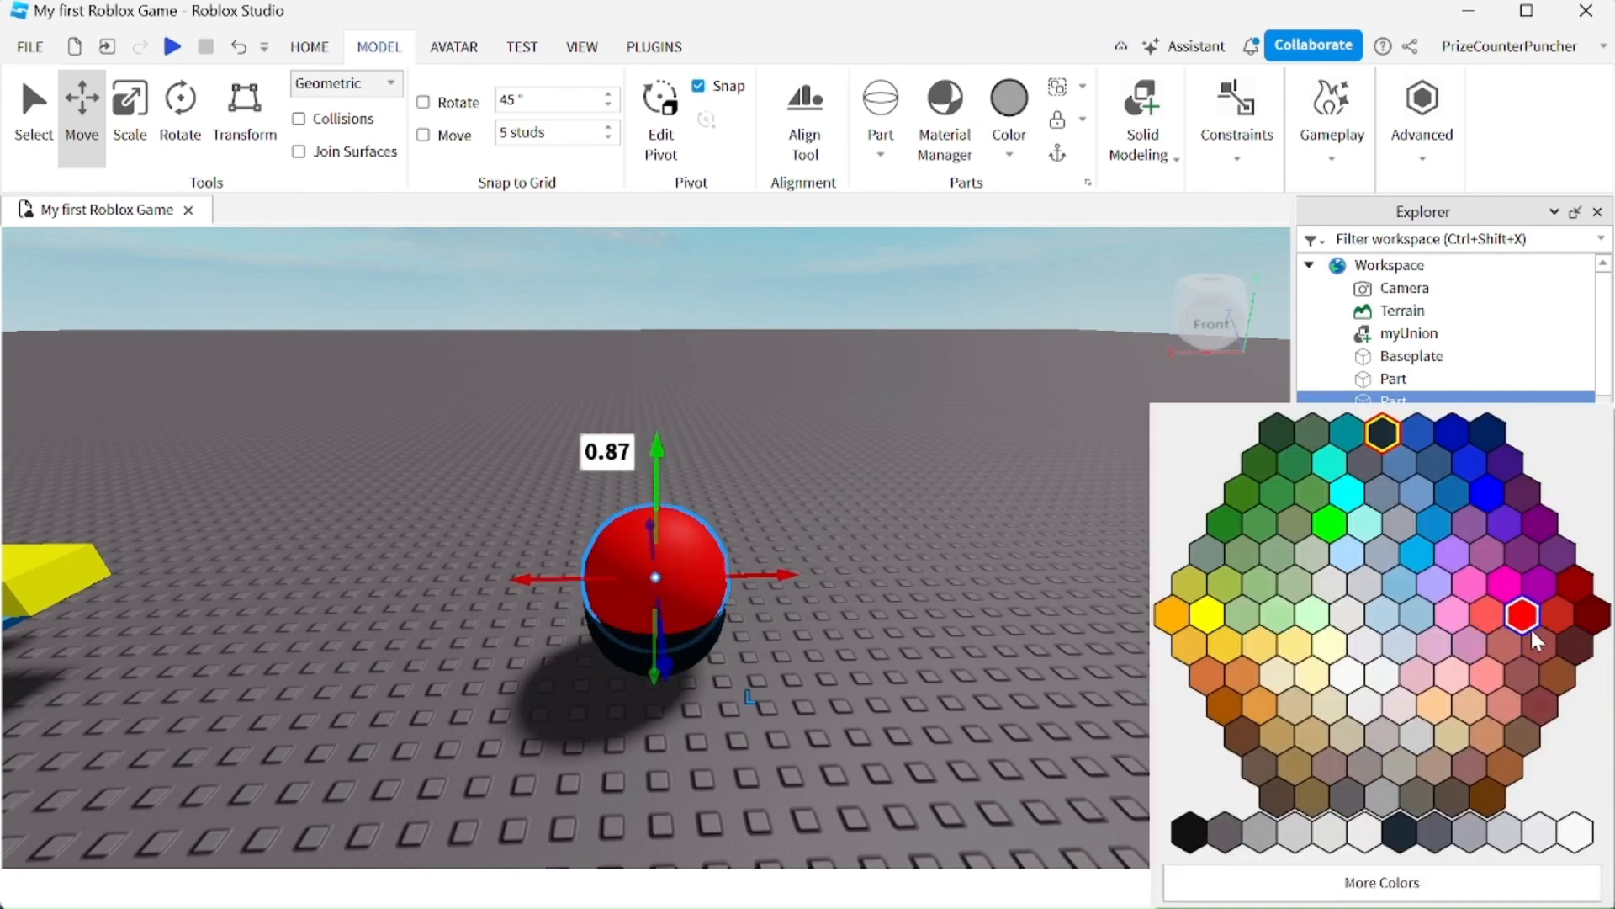
left_click(1523, 616)
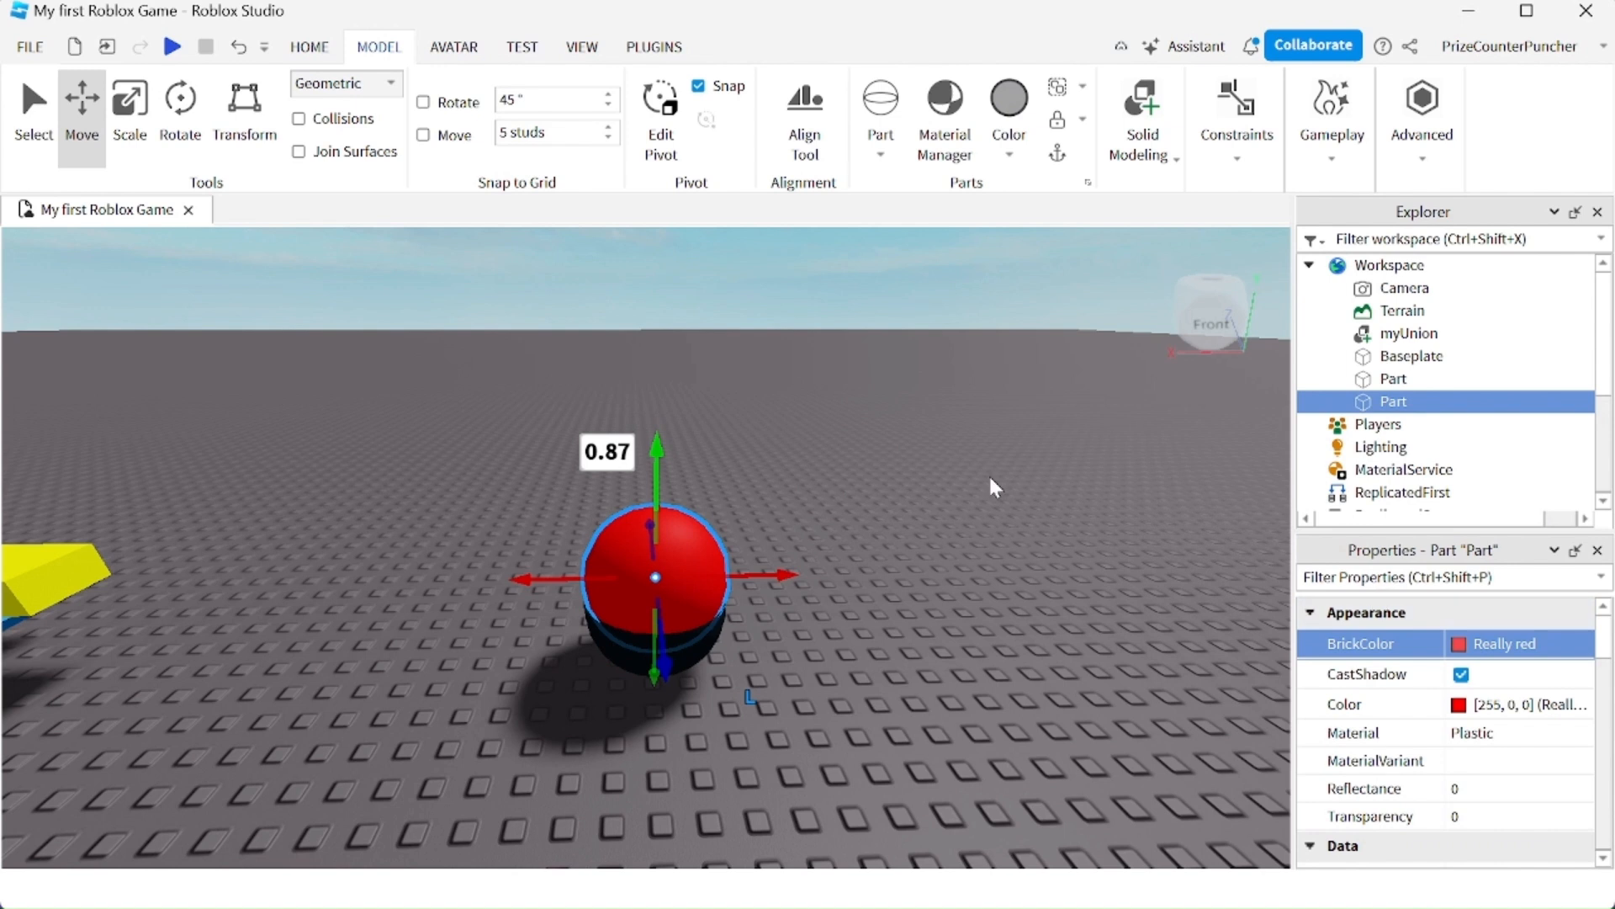
mouse_move(655, 577)
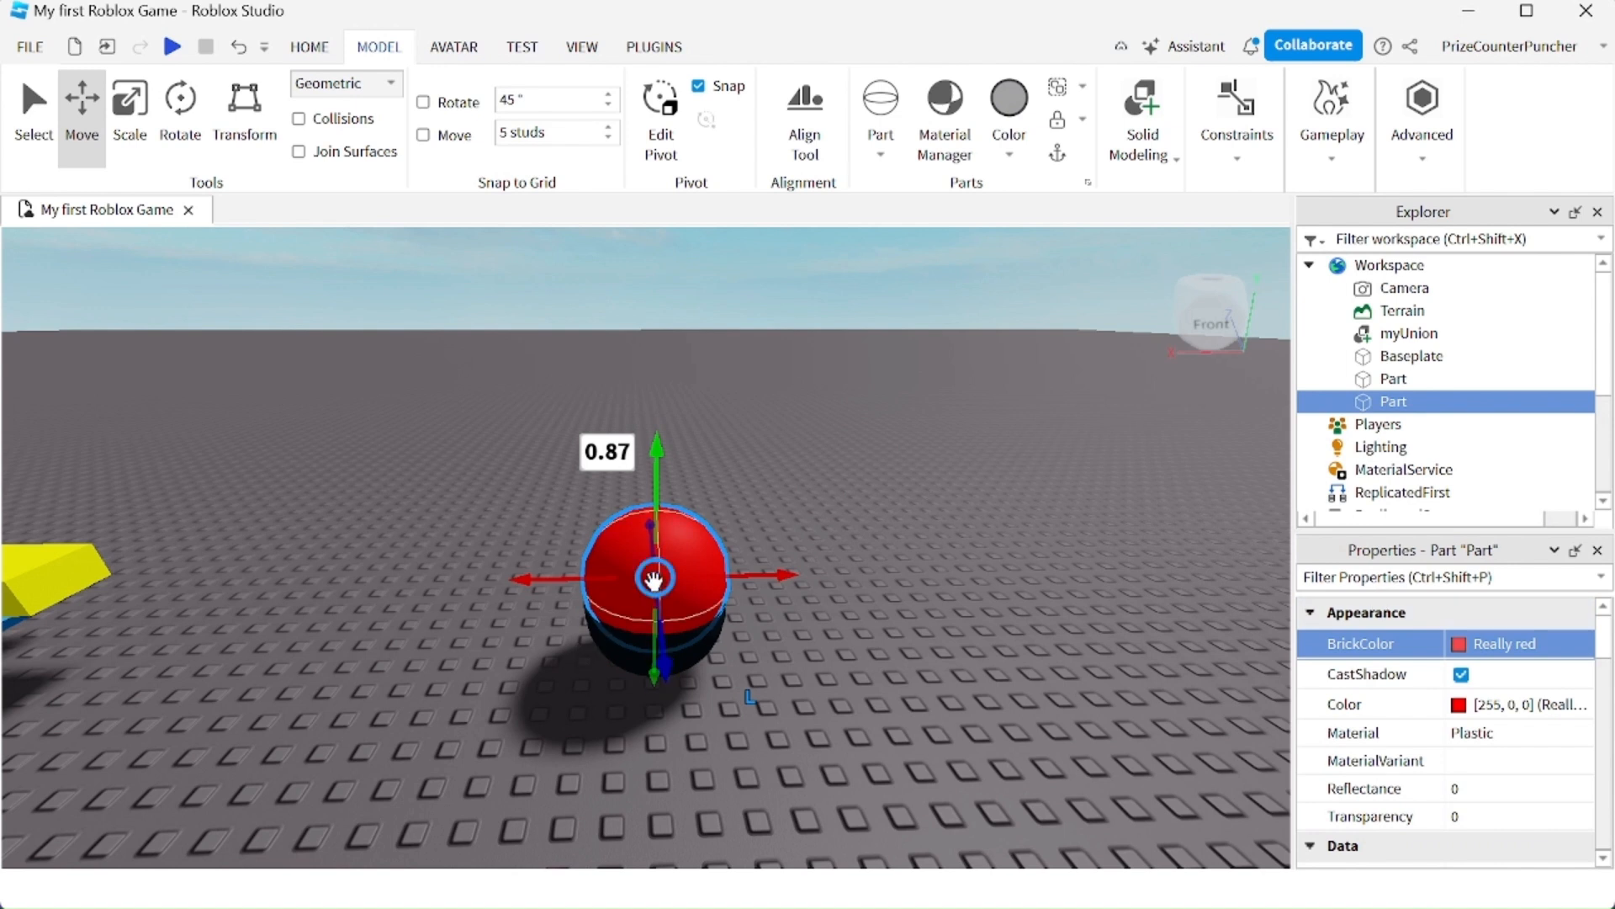
mouse_move(1082, 568)
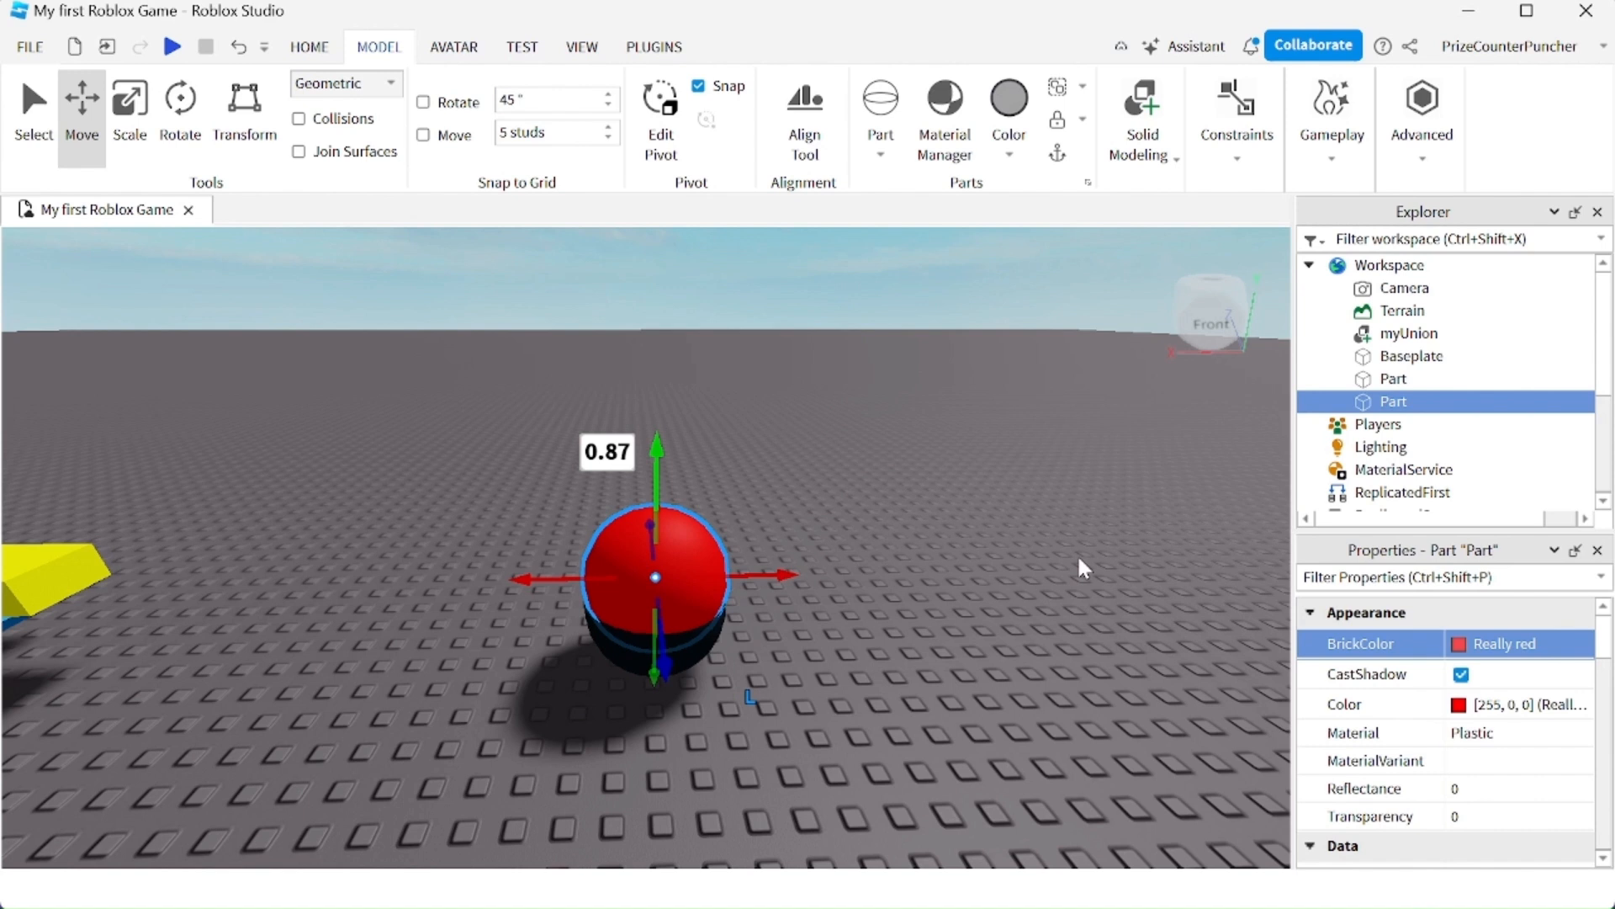
mouse_move(1351, 431)
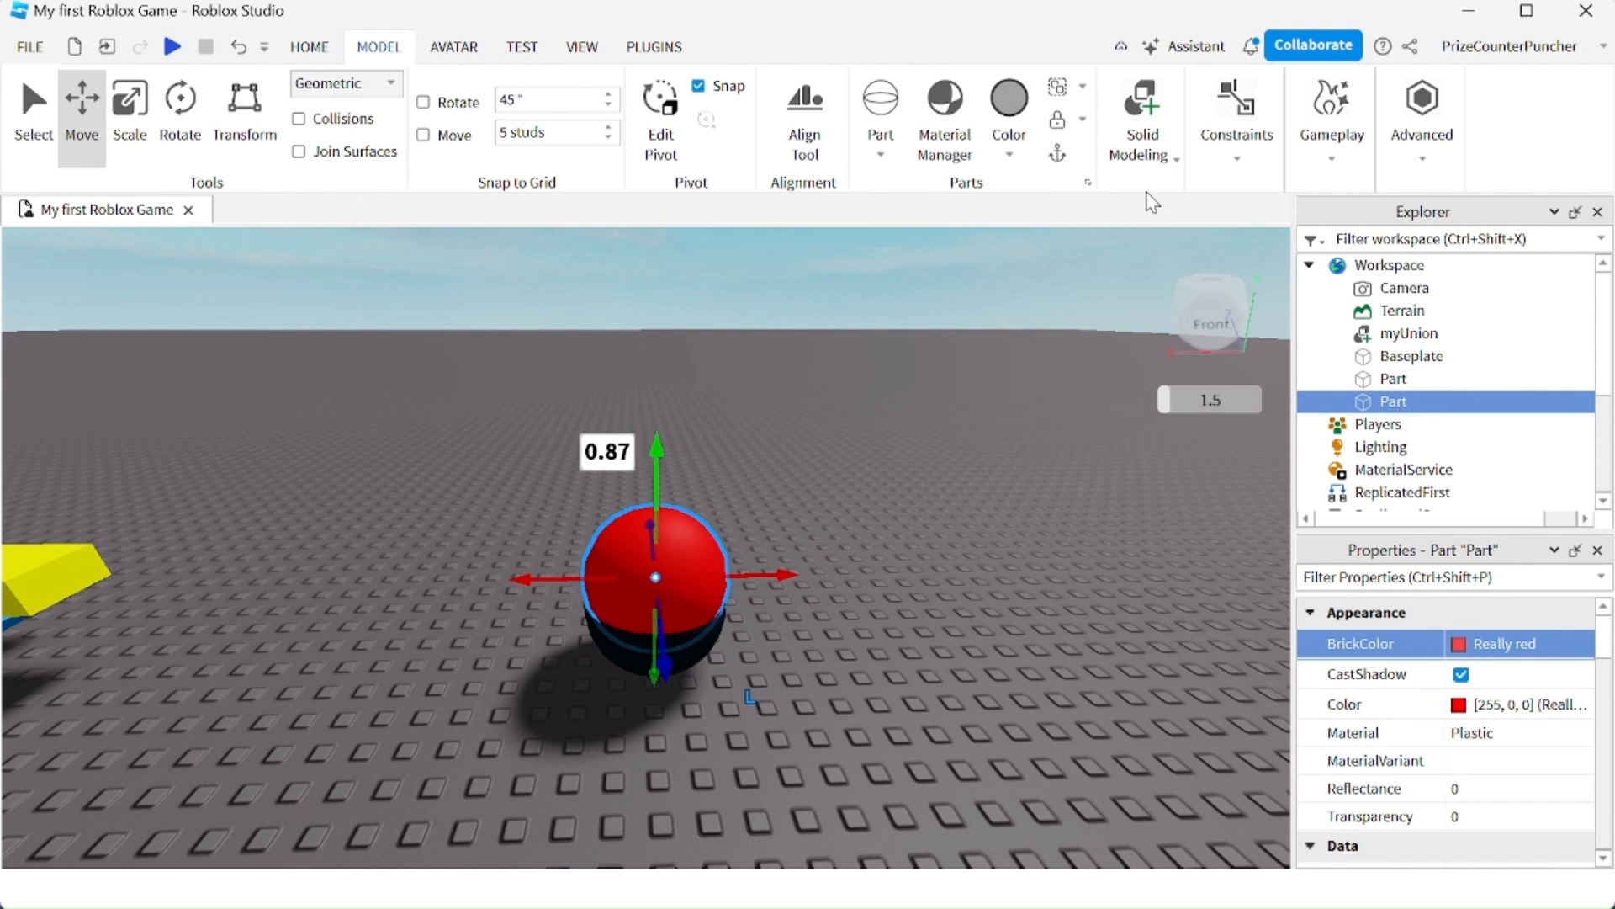
- Negate the red sphere so it becomes a NegativePart
left_click(1139, 118)
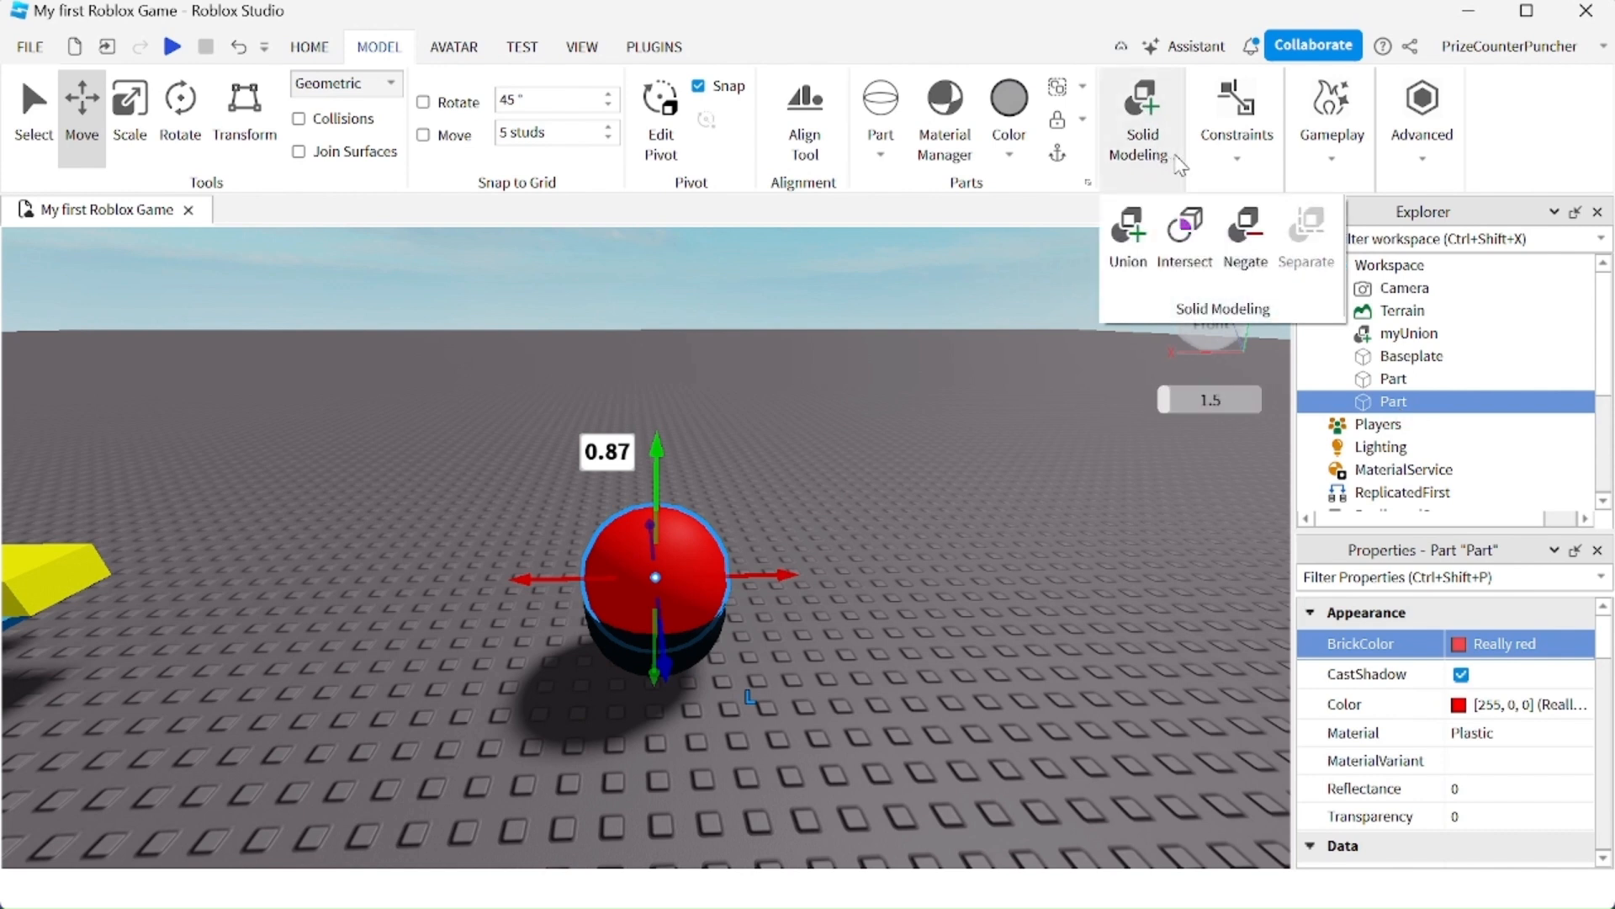
left_click(1243, 230)
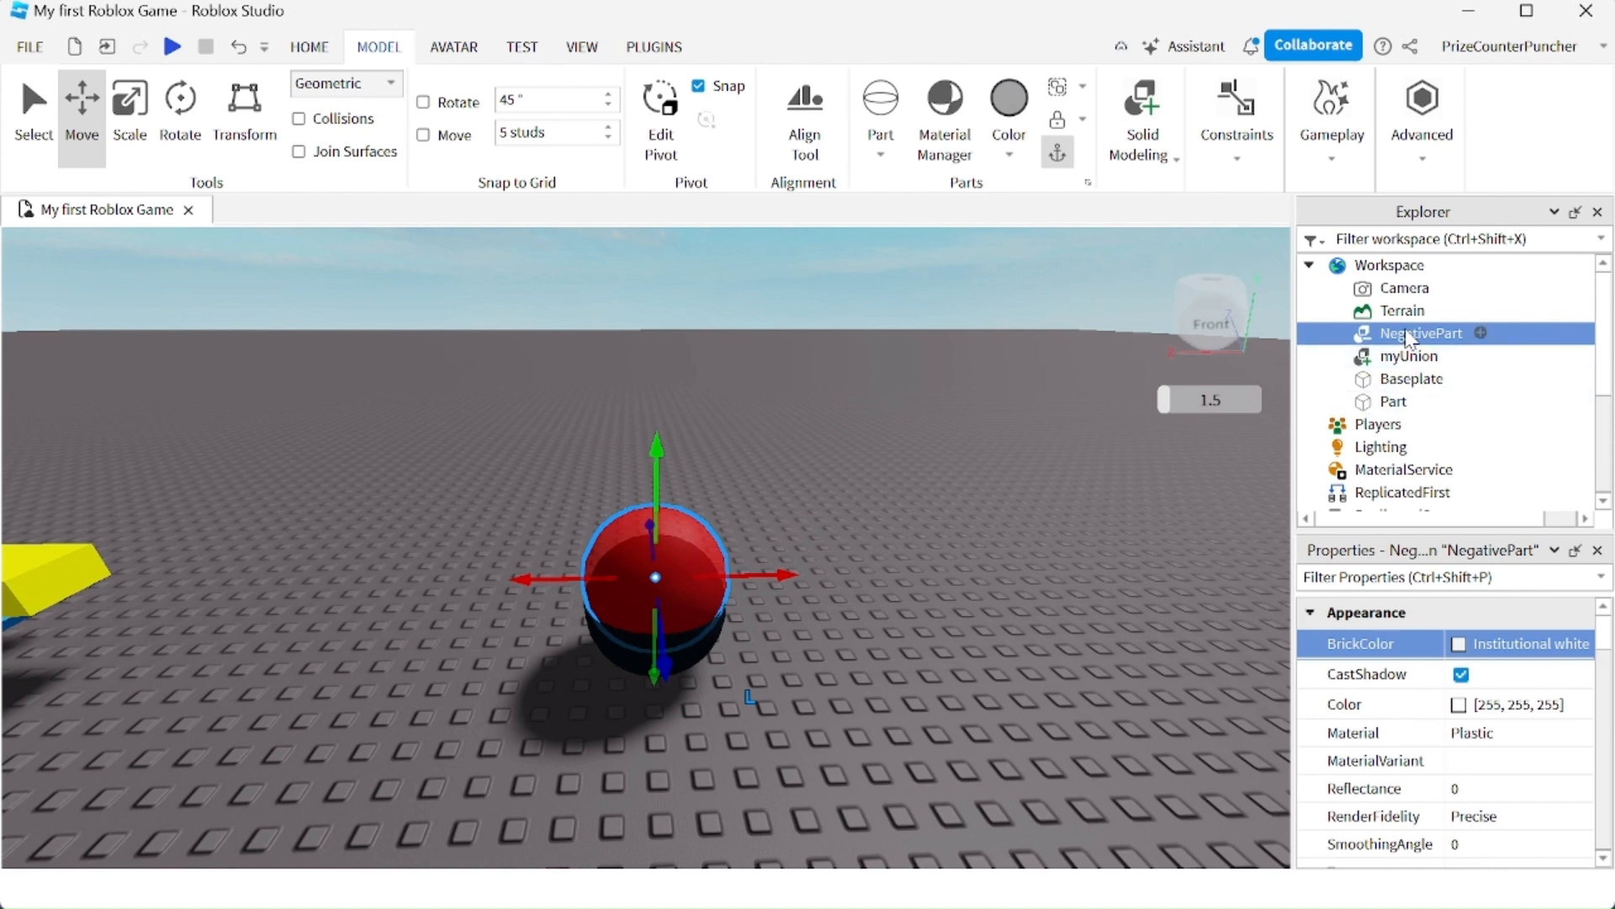
mouse_move(1430, 350)
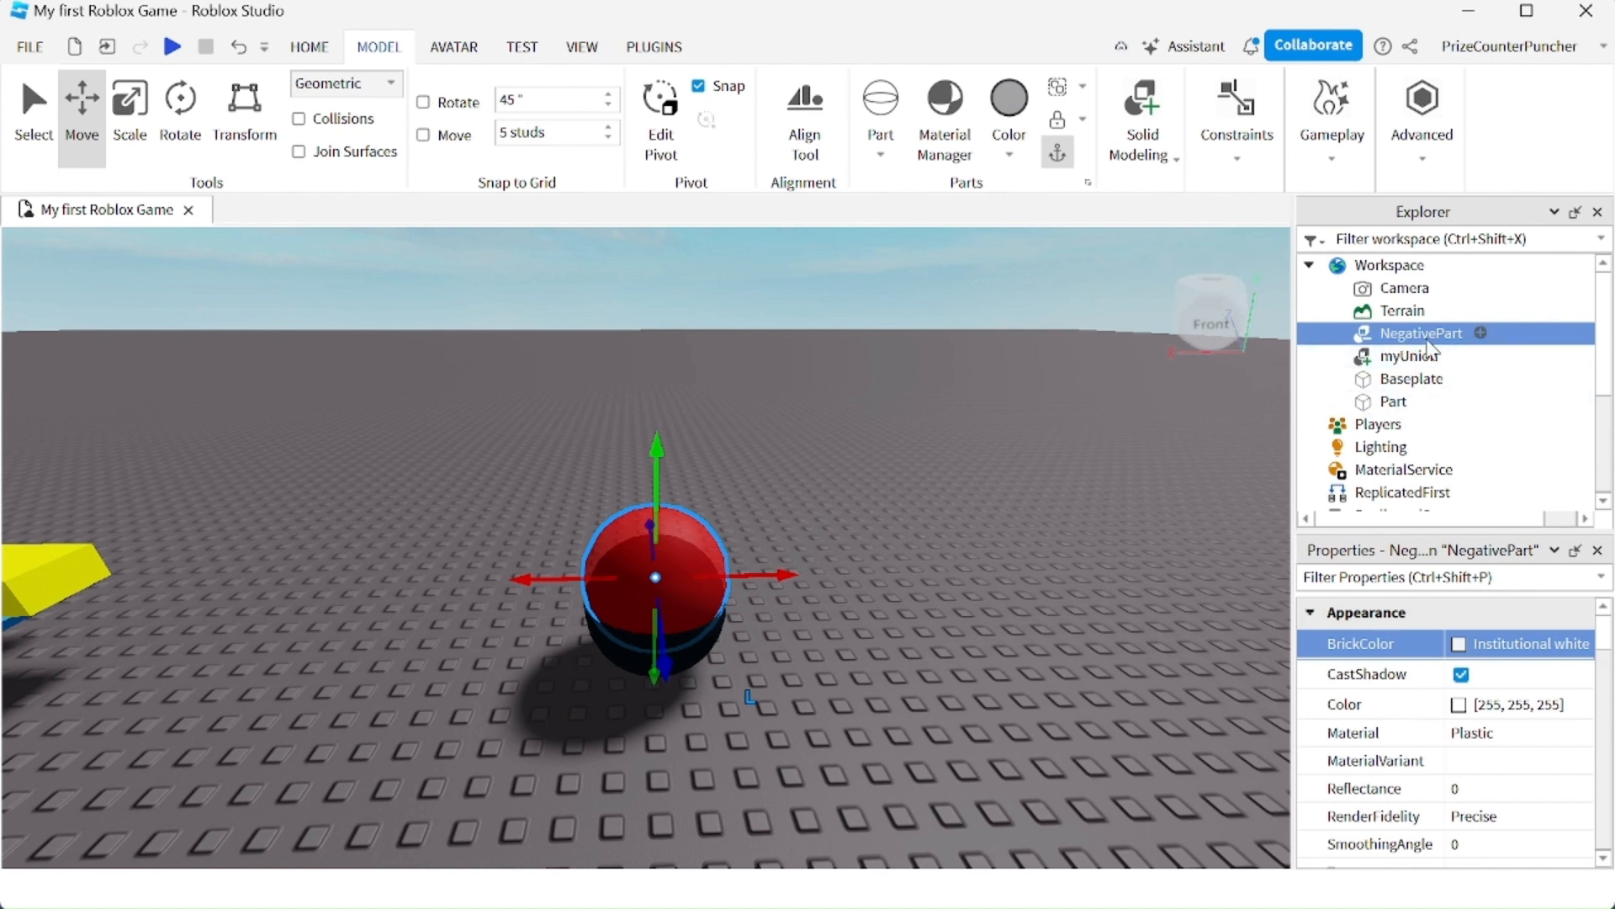
mouse_move(1447, 348)
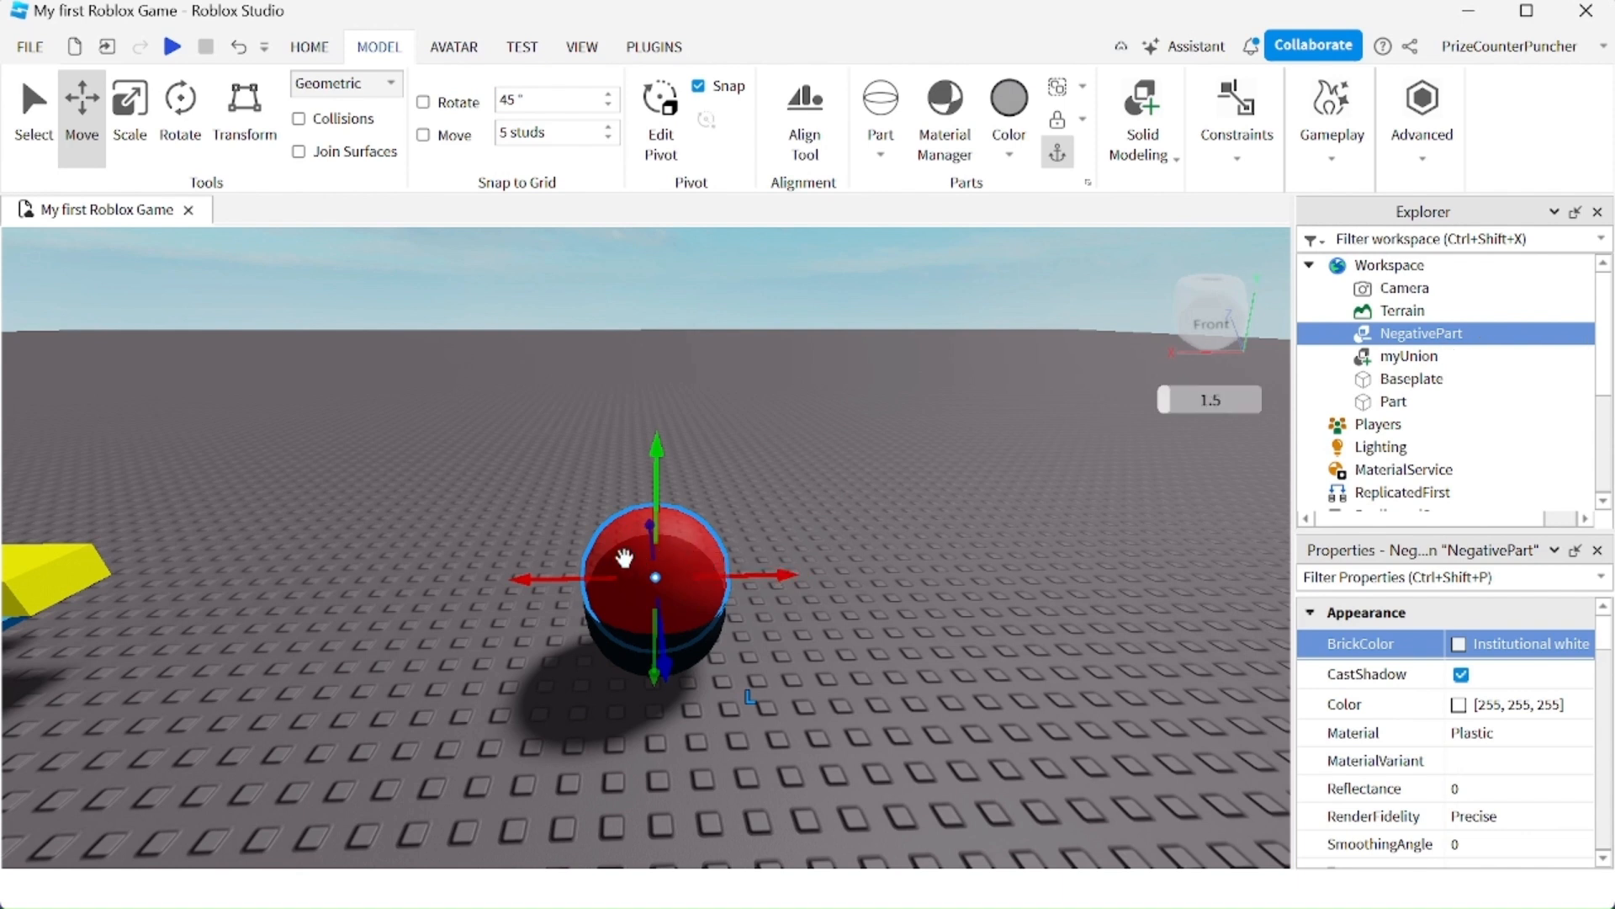
mouse_move(781, 526)
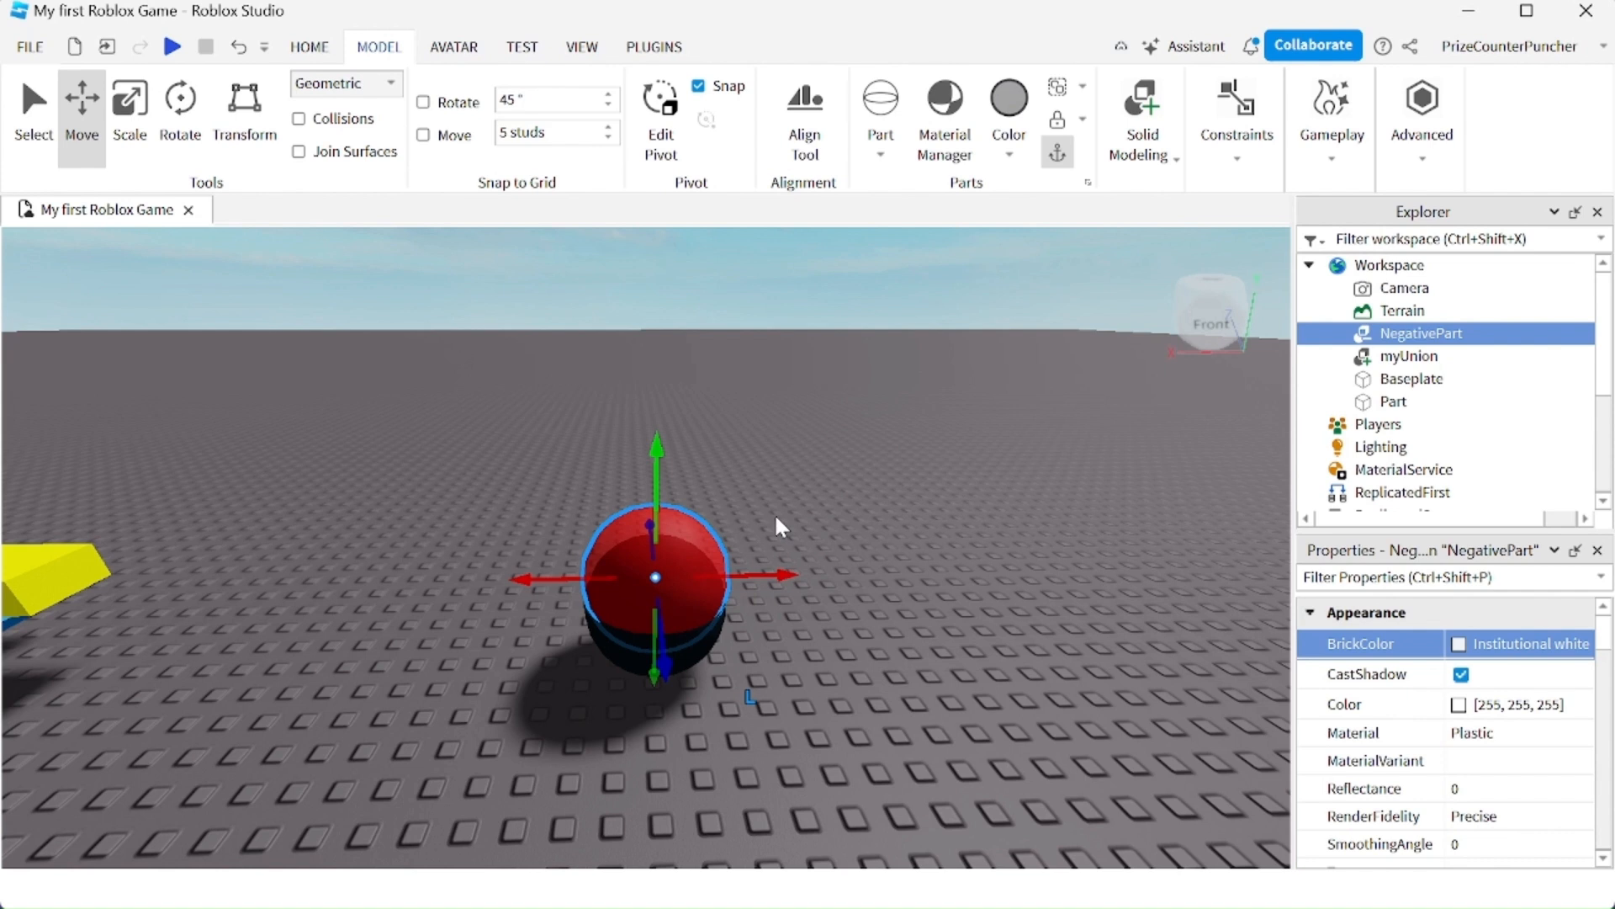
mouse_move(1351, 400)
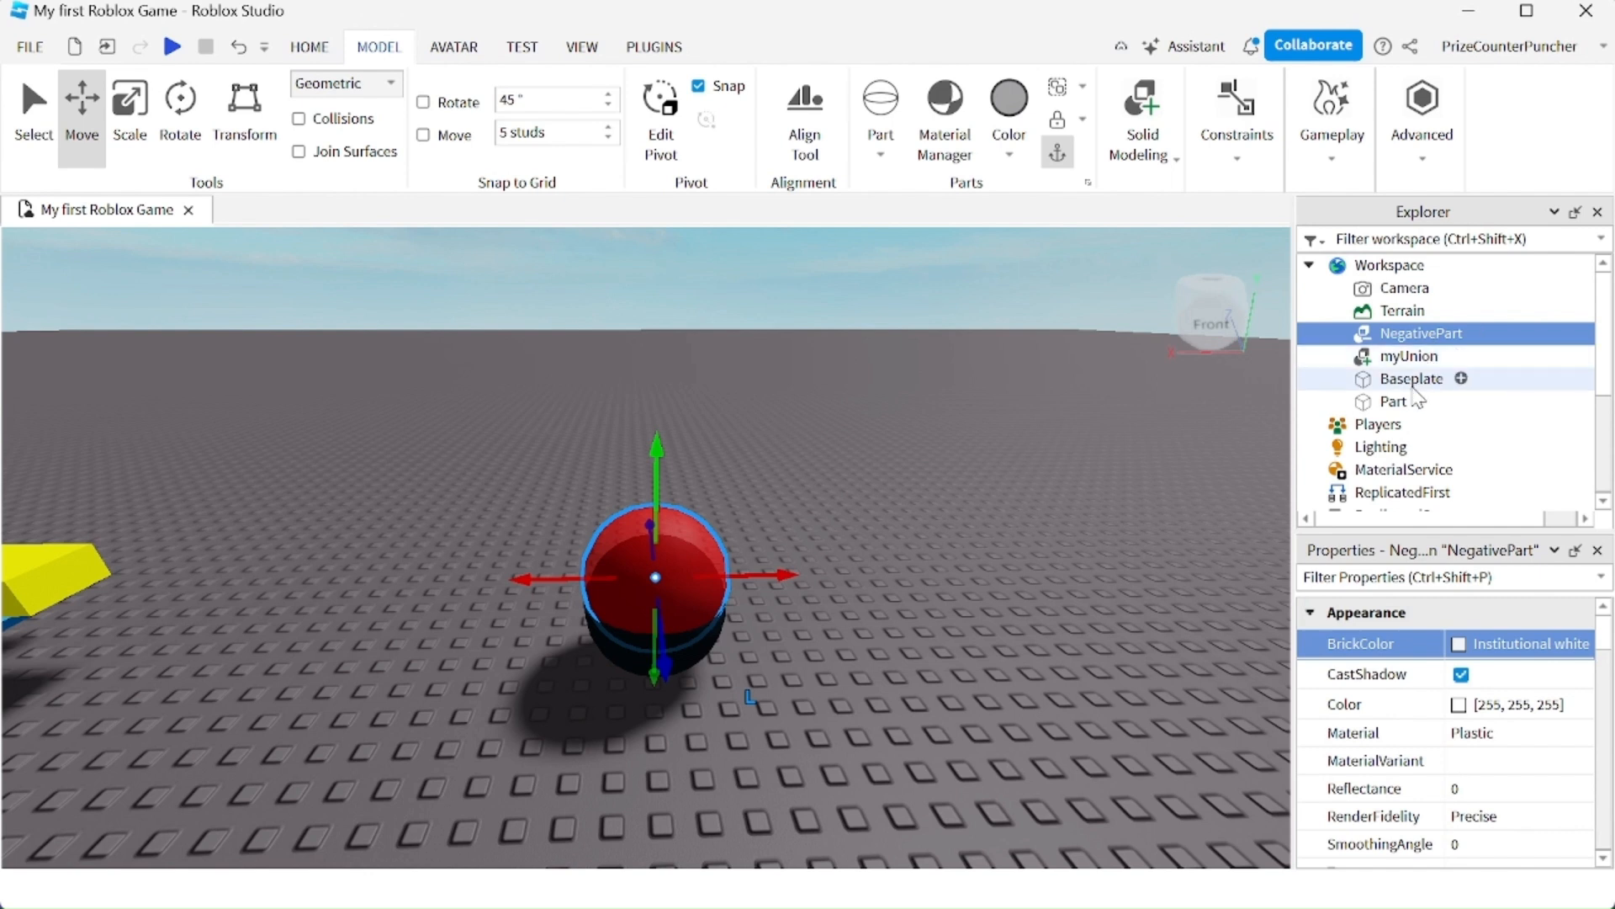
mouse_move(1410, 424)
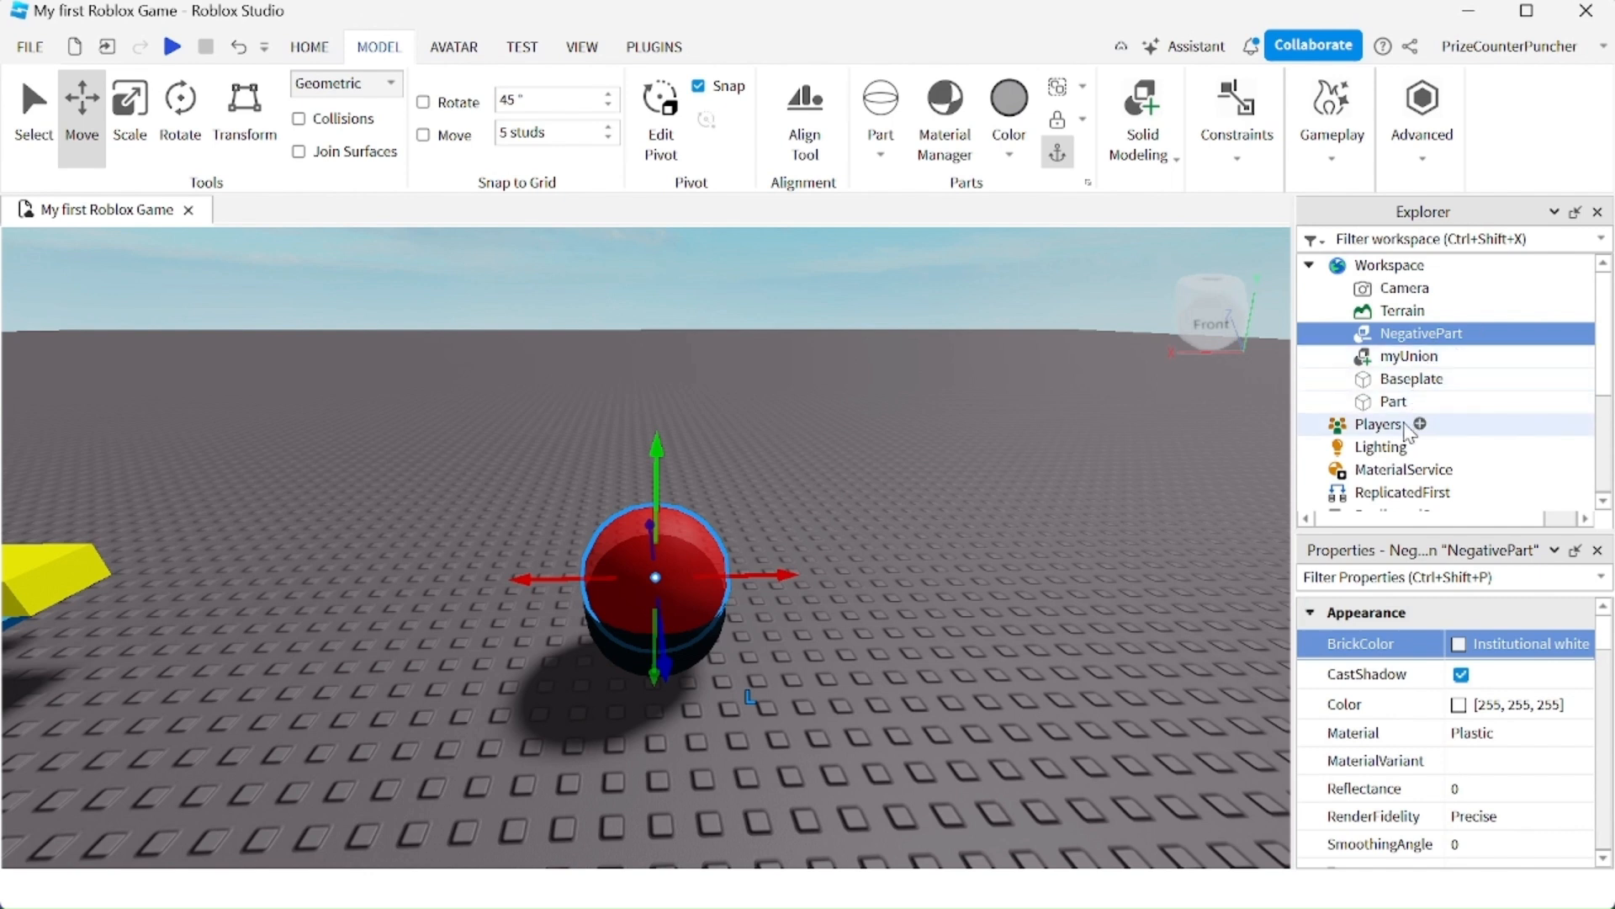
mouse_move(1398, 400)
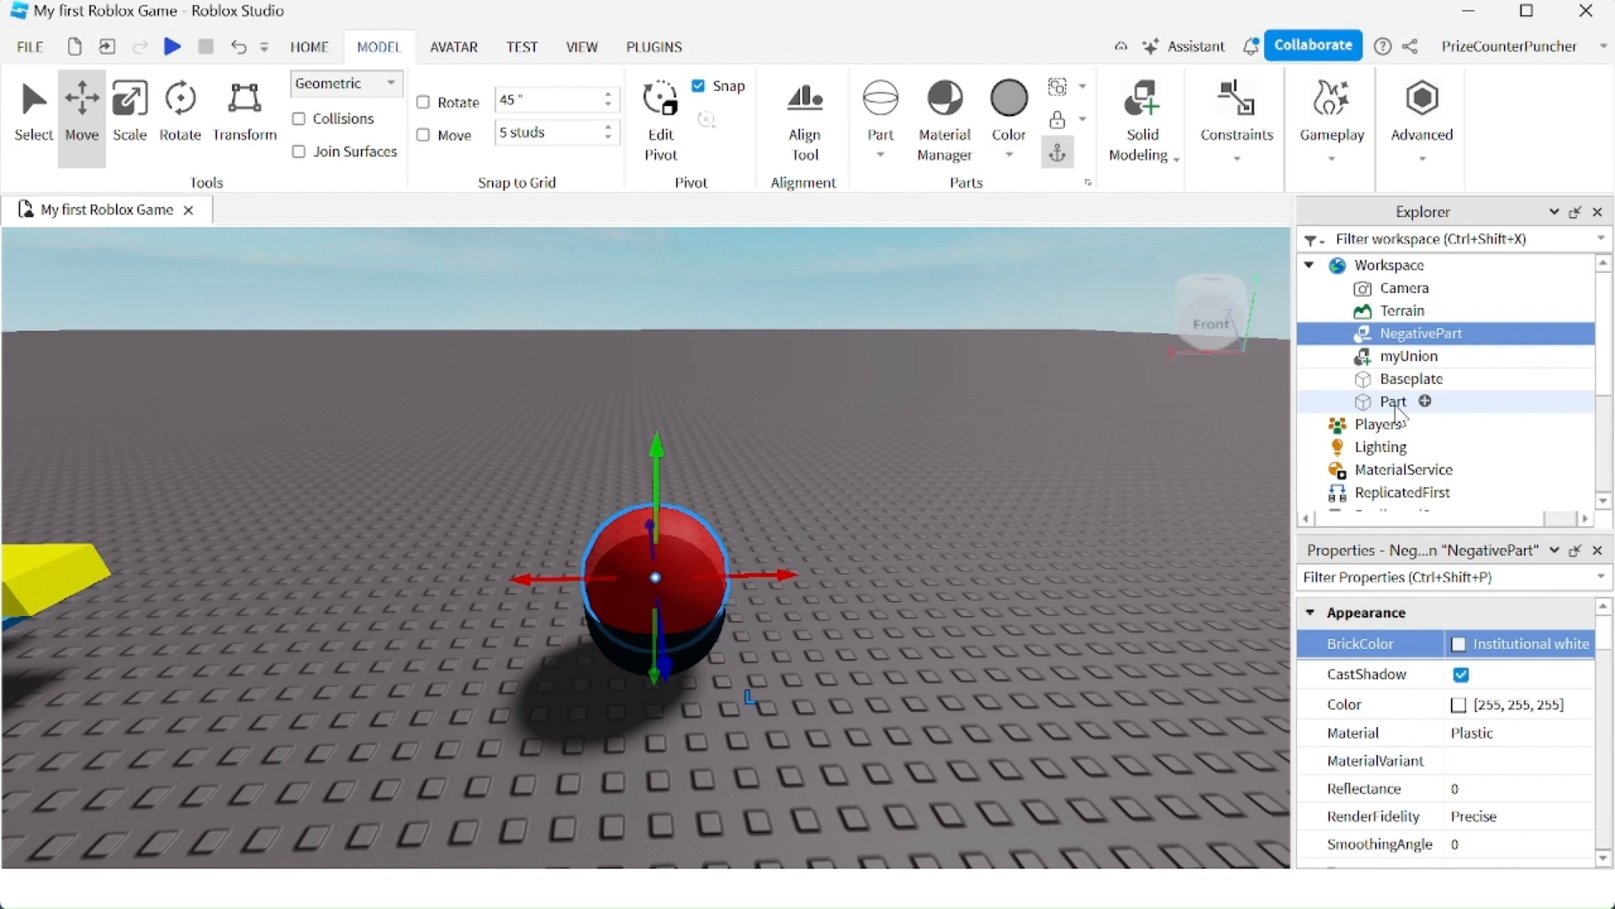
- Union the black sphere with the NegativePart to carve out the hollow Bowl
left_click(1393, 400)
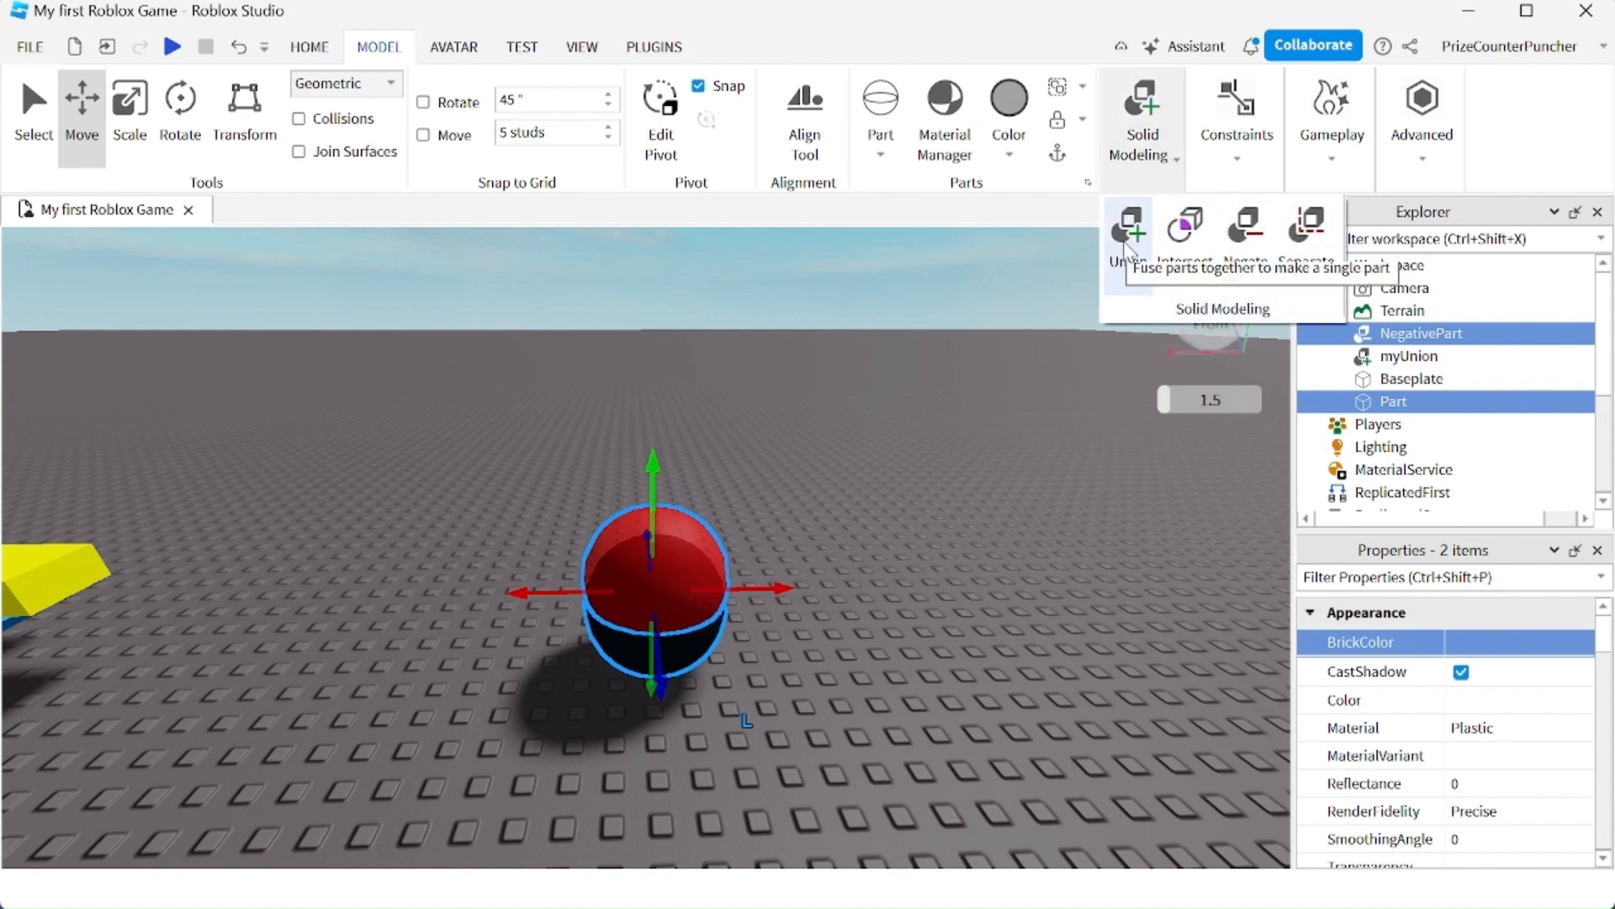
left_click(1129, 231)
type("Bowl")
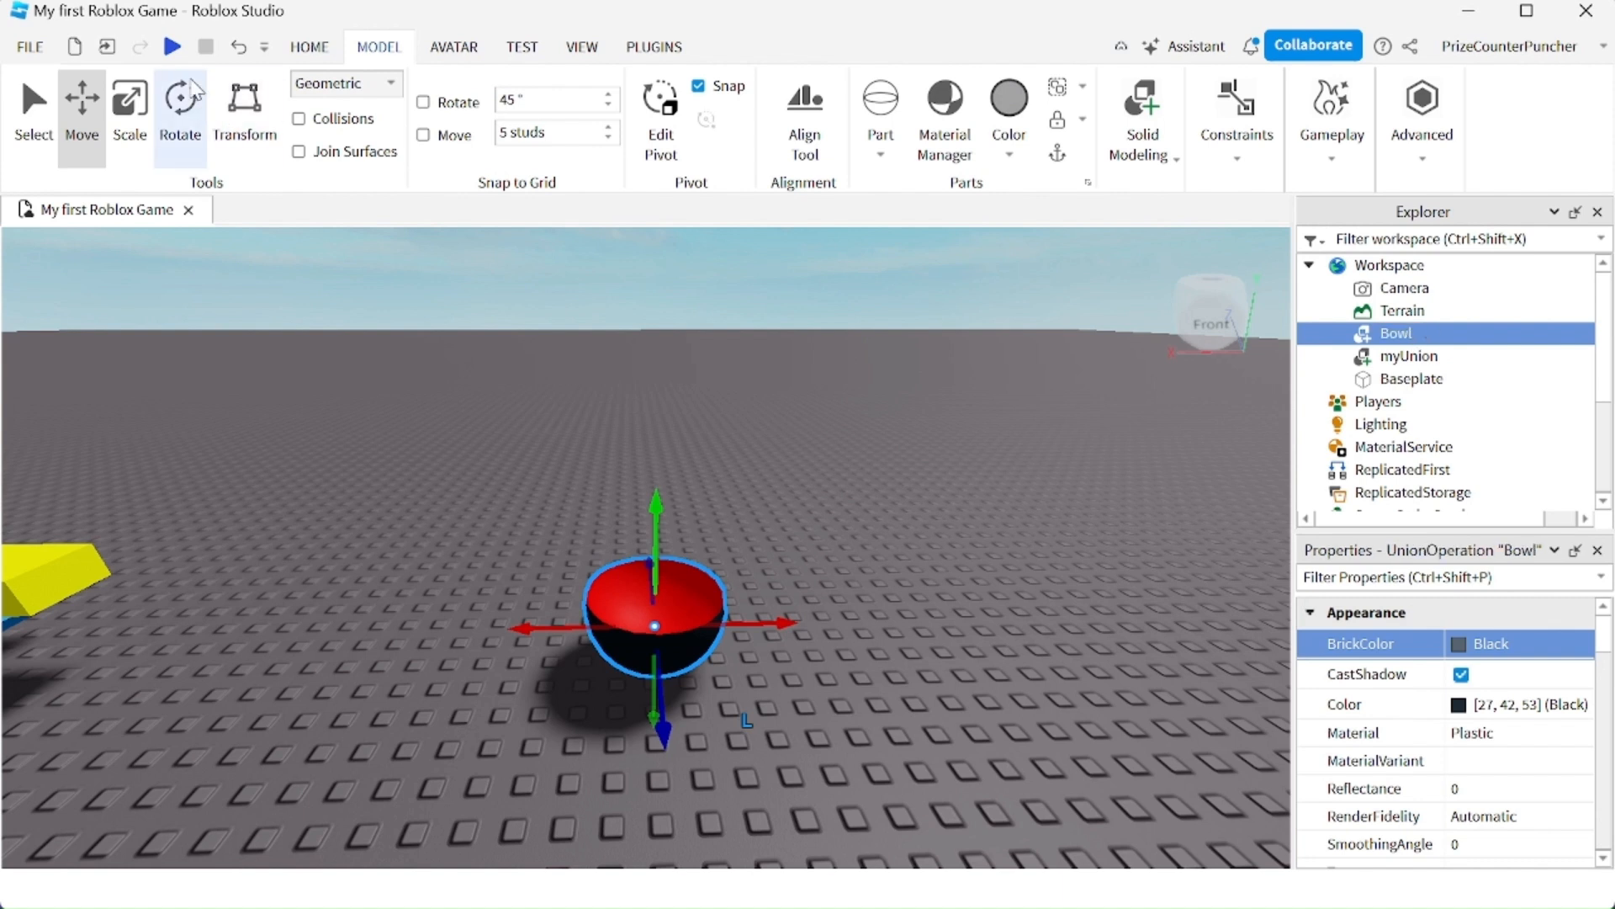
left_click(172, 46)
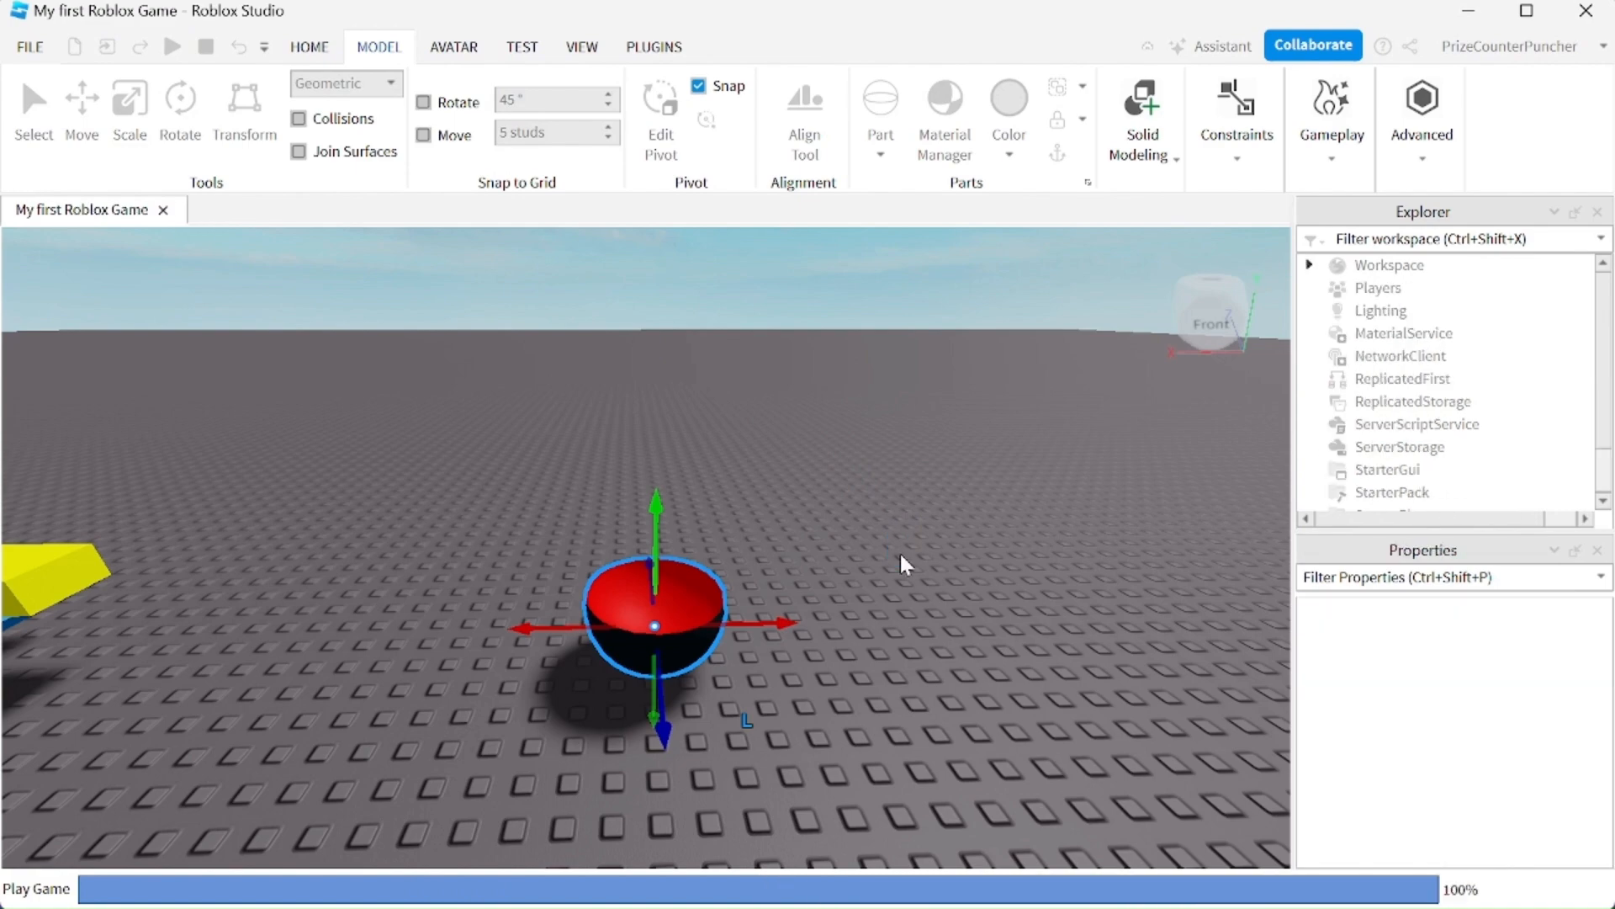
left_click(172, 46)
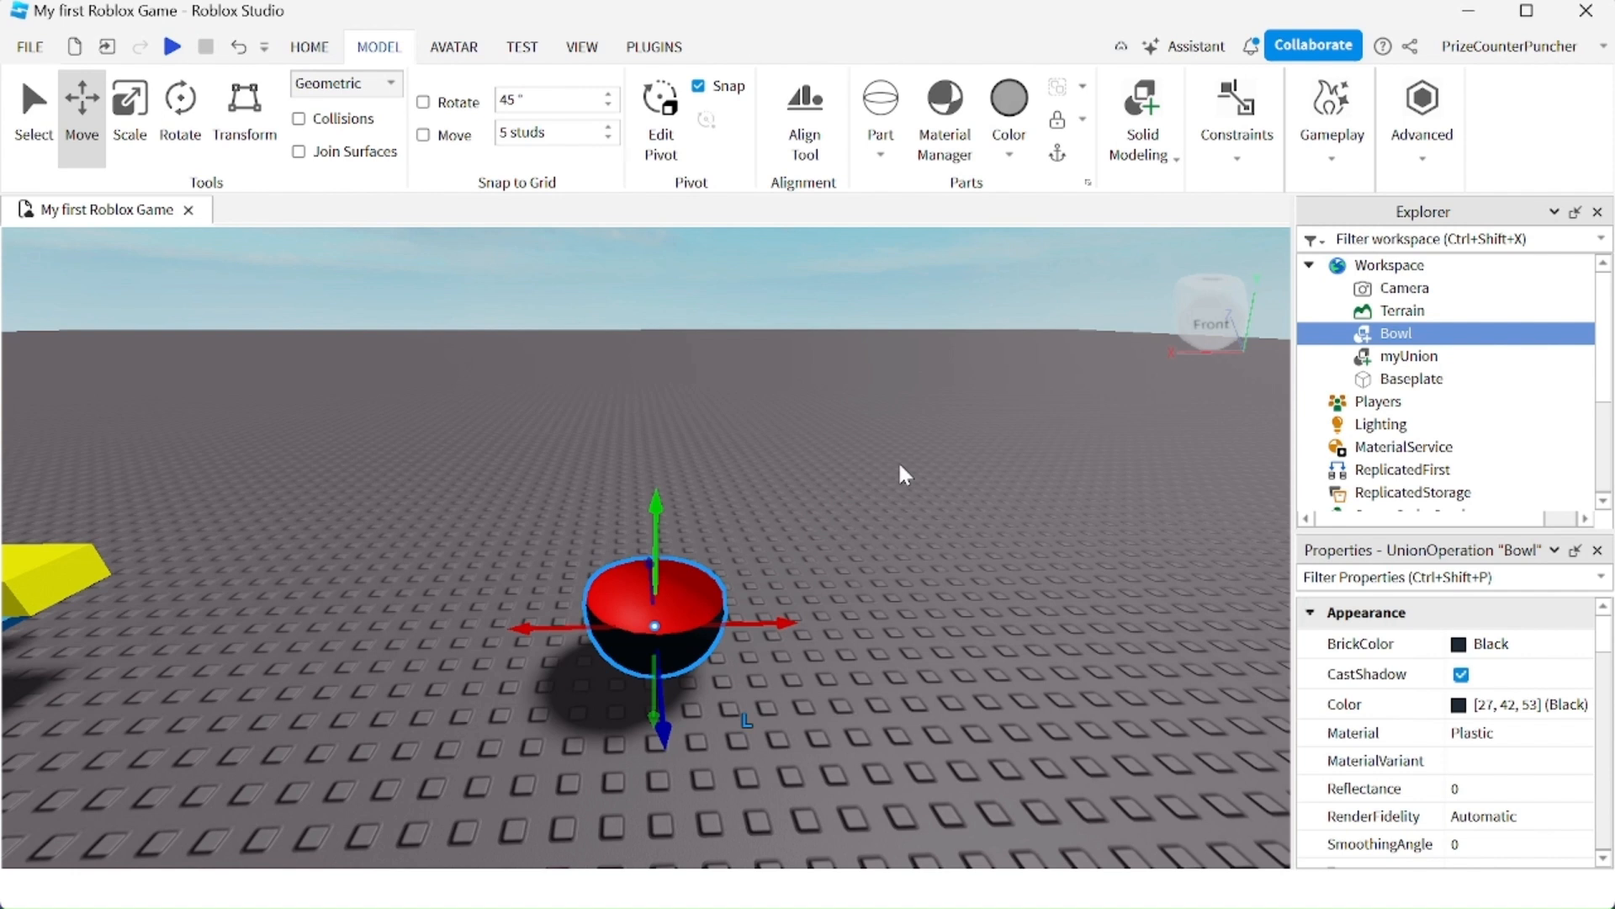
mouse_move(1389, 646)
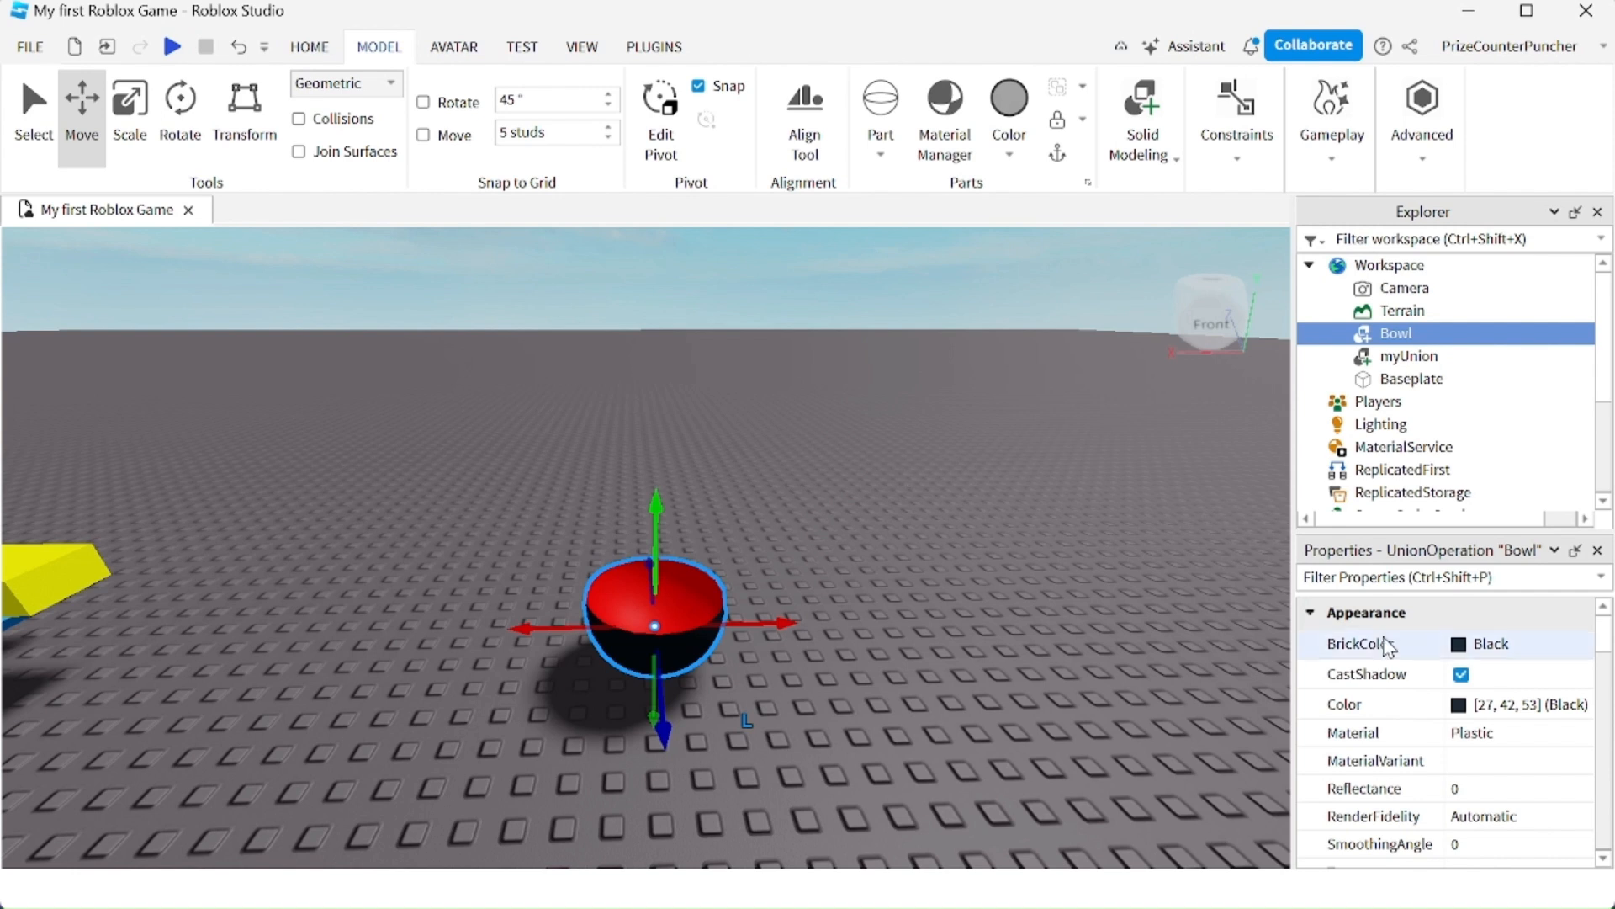
mouse_move(1142, 113)
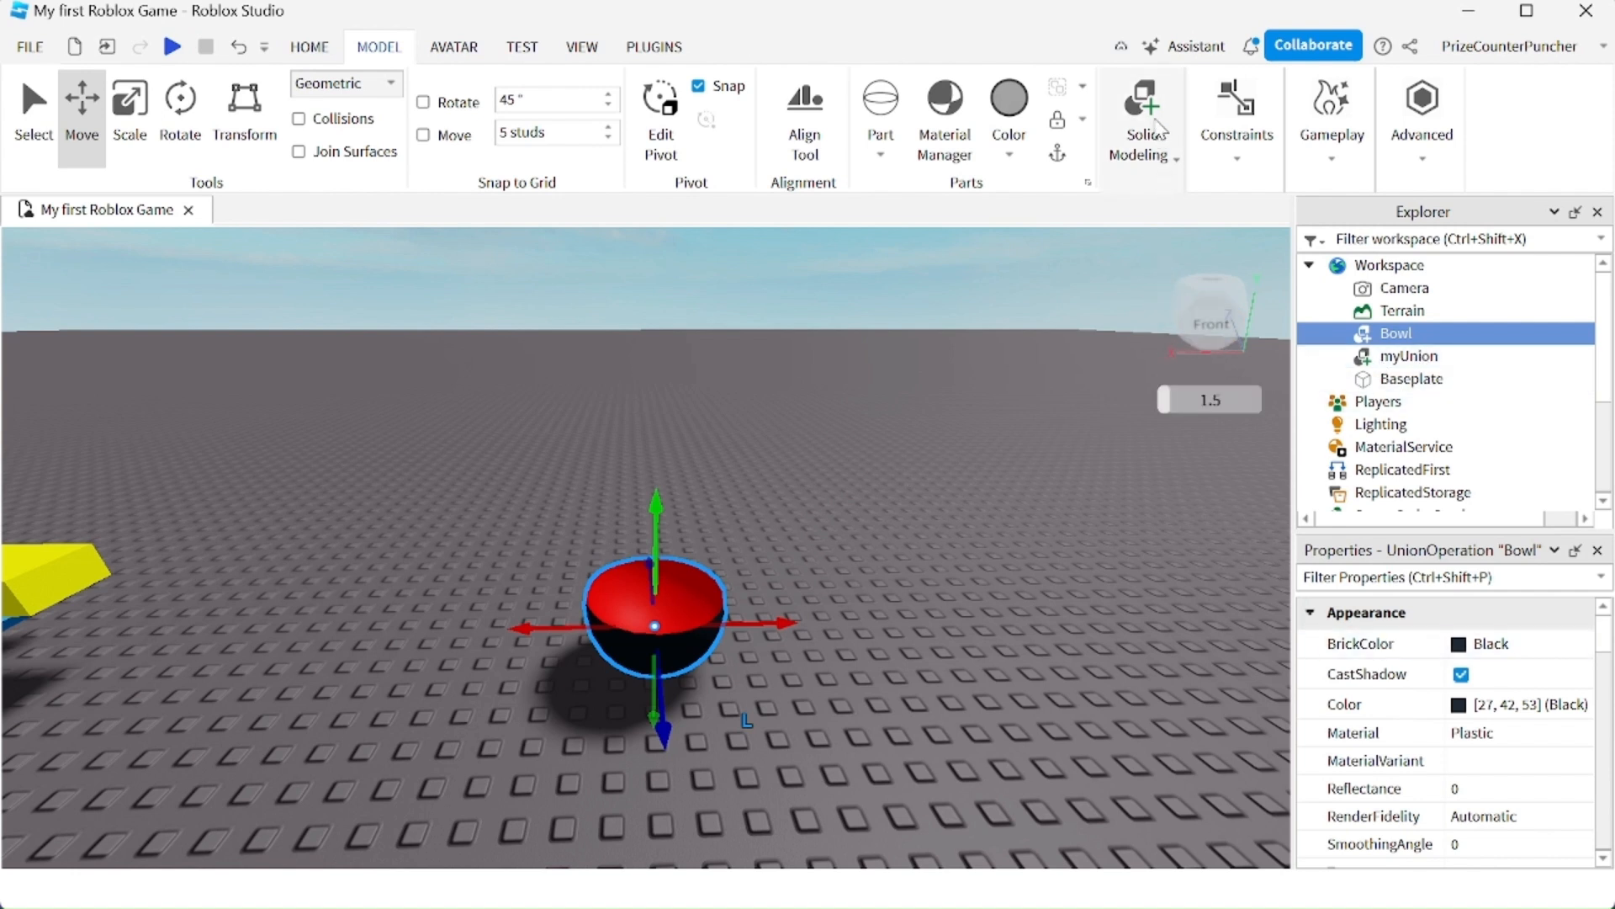
- Separate the Bowl union back into its Part and NegativePart
left_click(1141, 116)
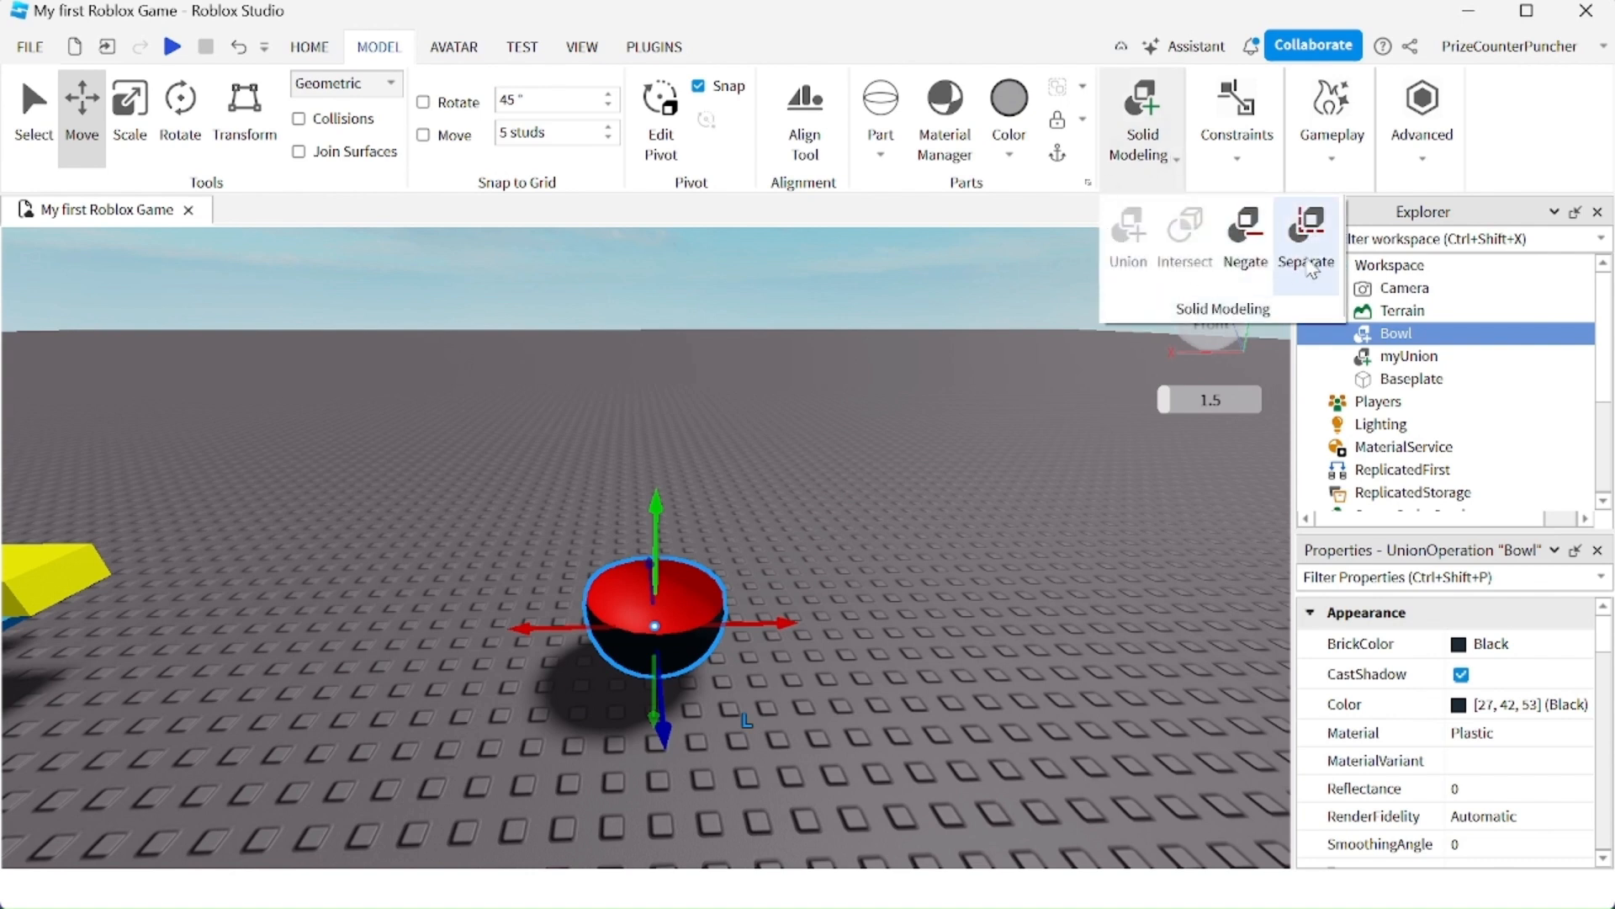
mouse_move(1306, 232)
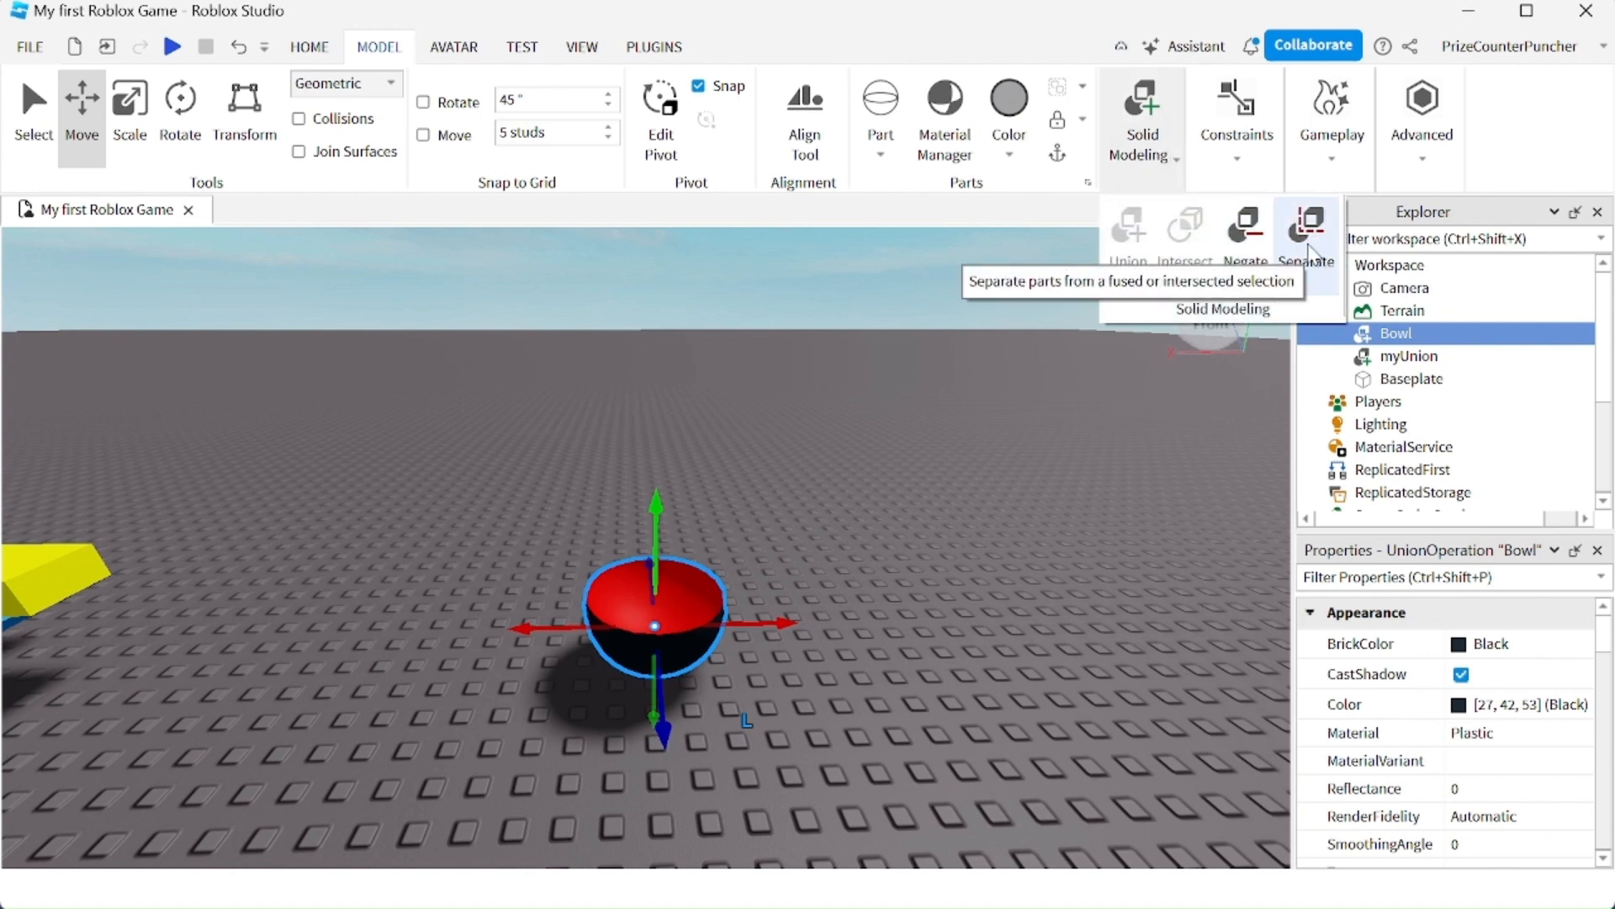
left_click(1307, 223)
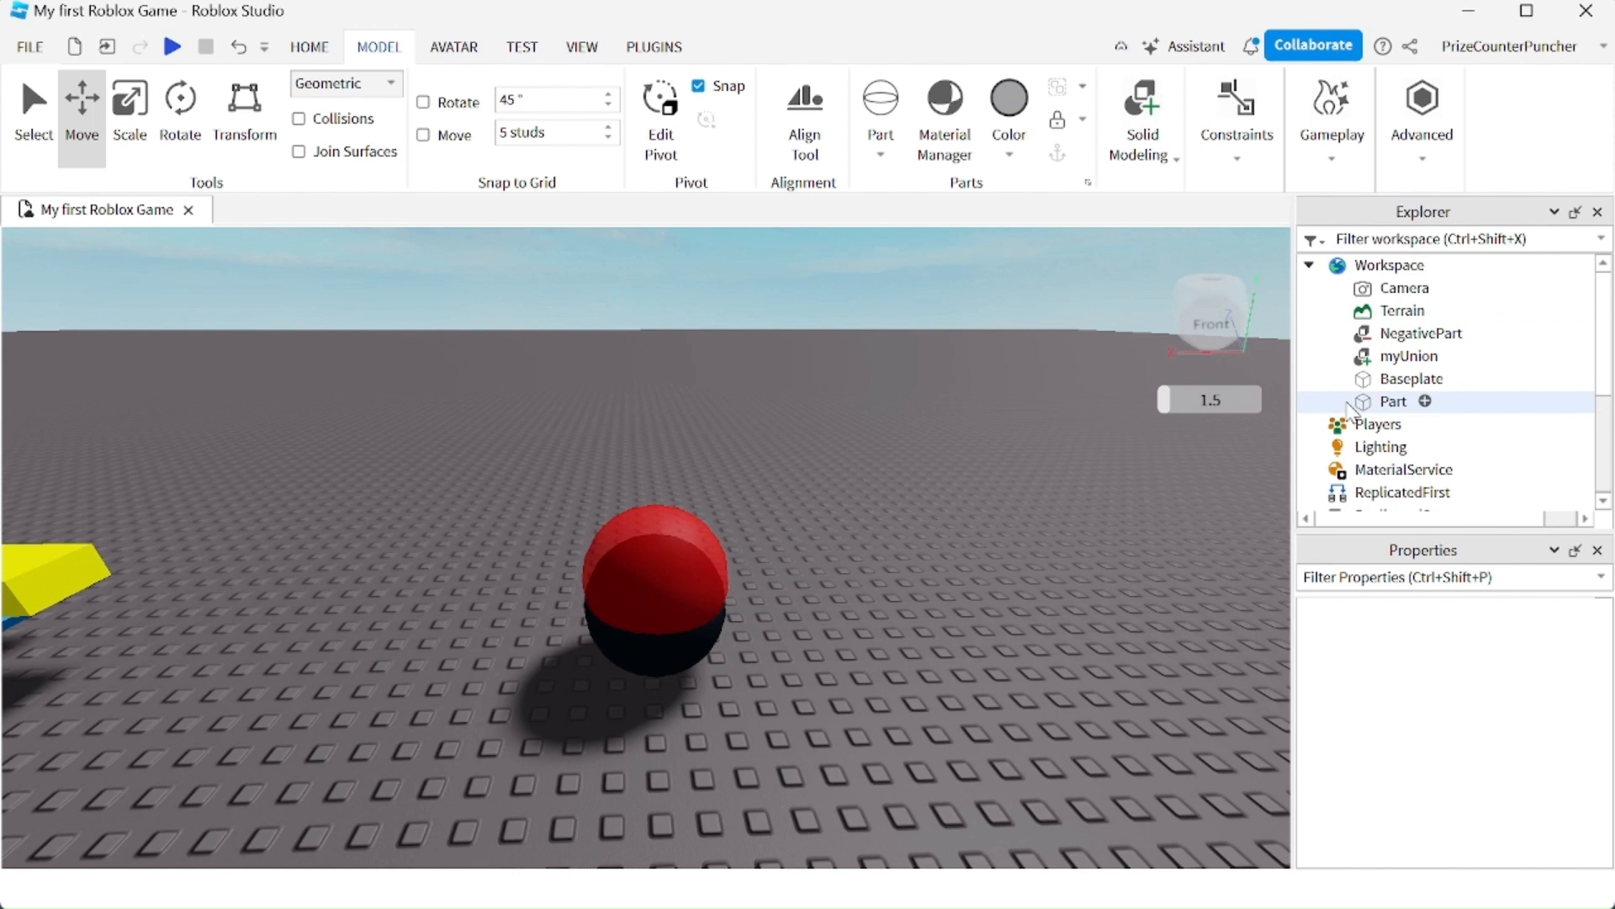
- Select the NegativePart in Explorer to revert it with Negate
left_click(1416, 333)
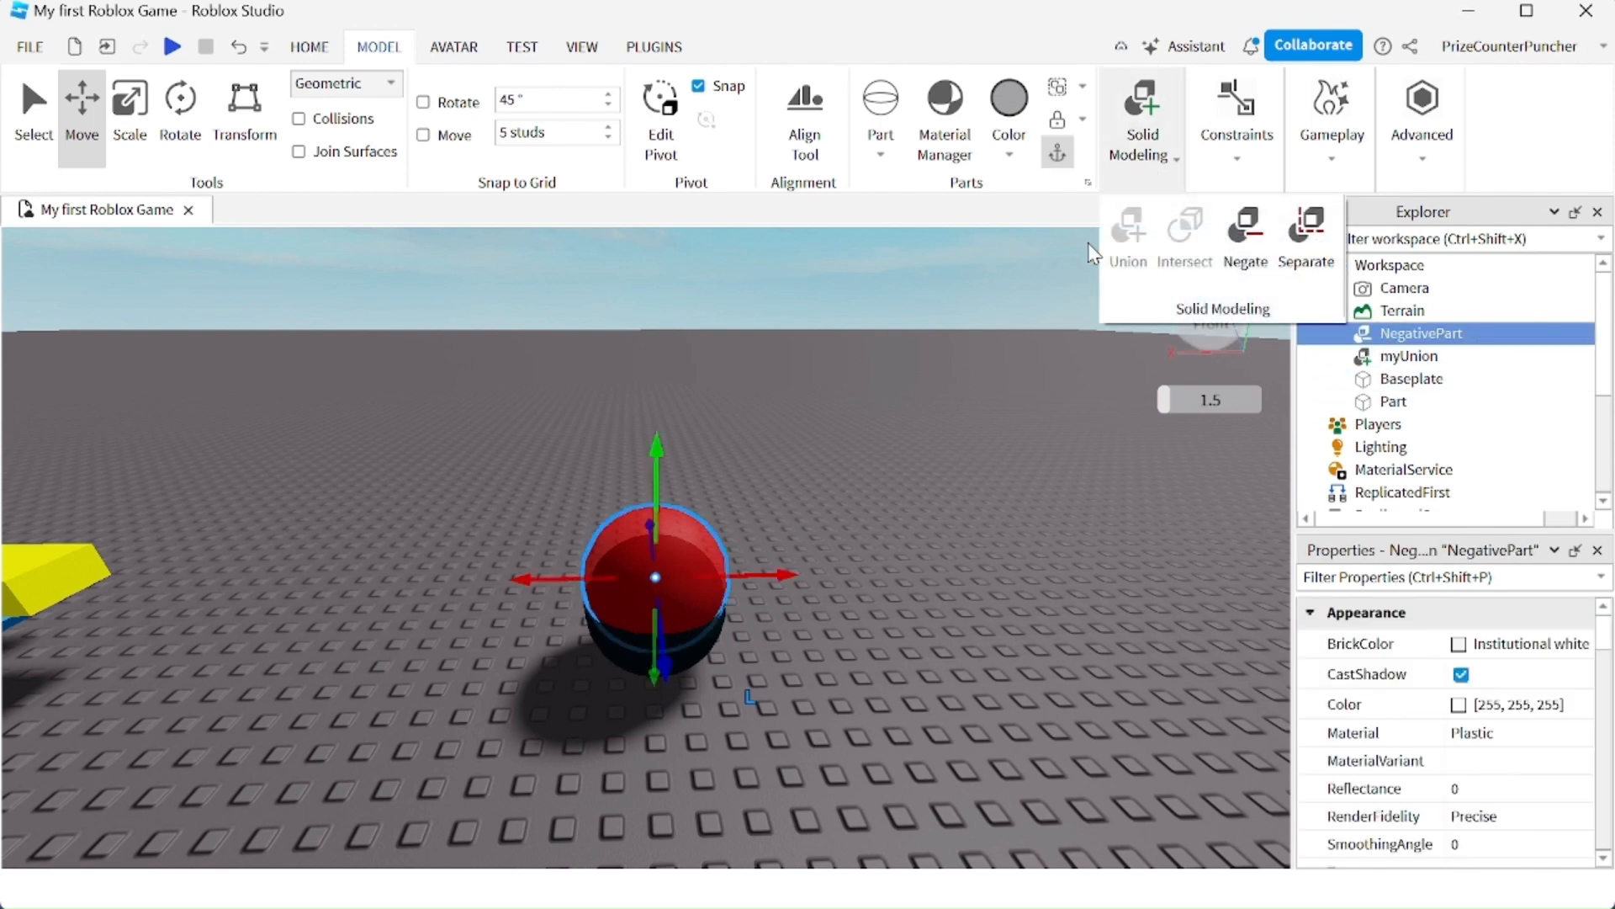
mouse_move(1245, 238)
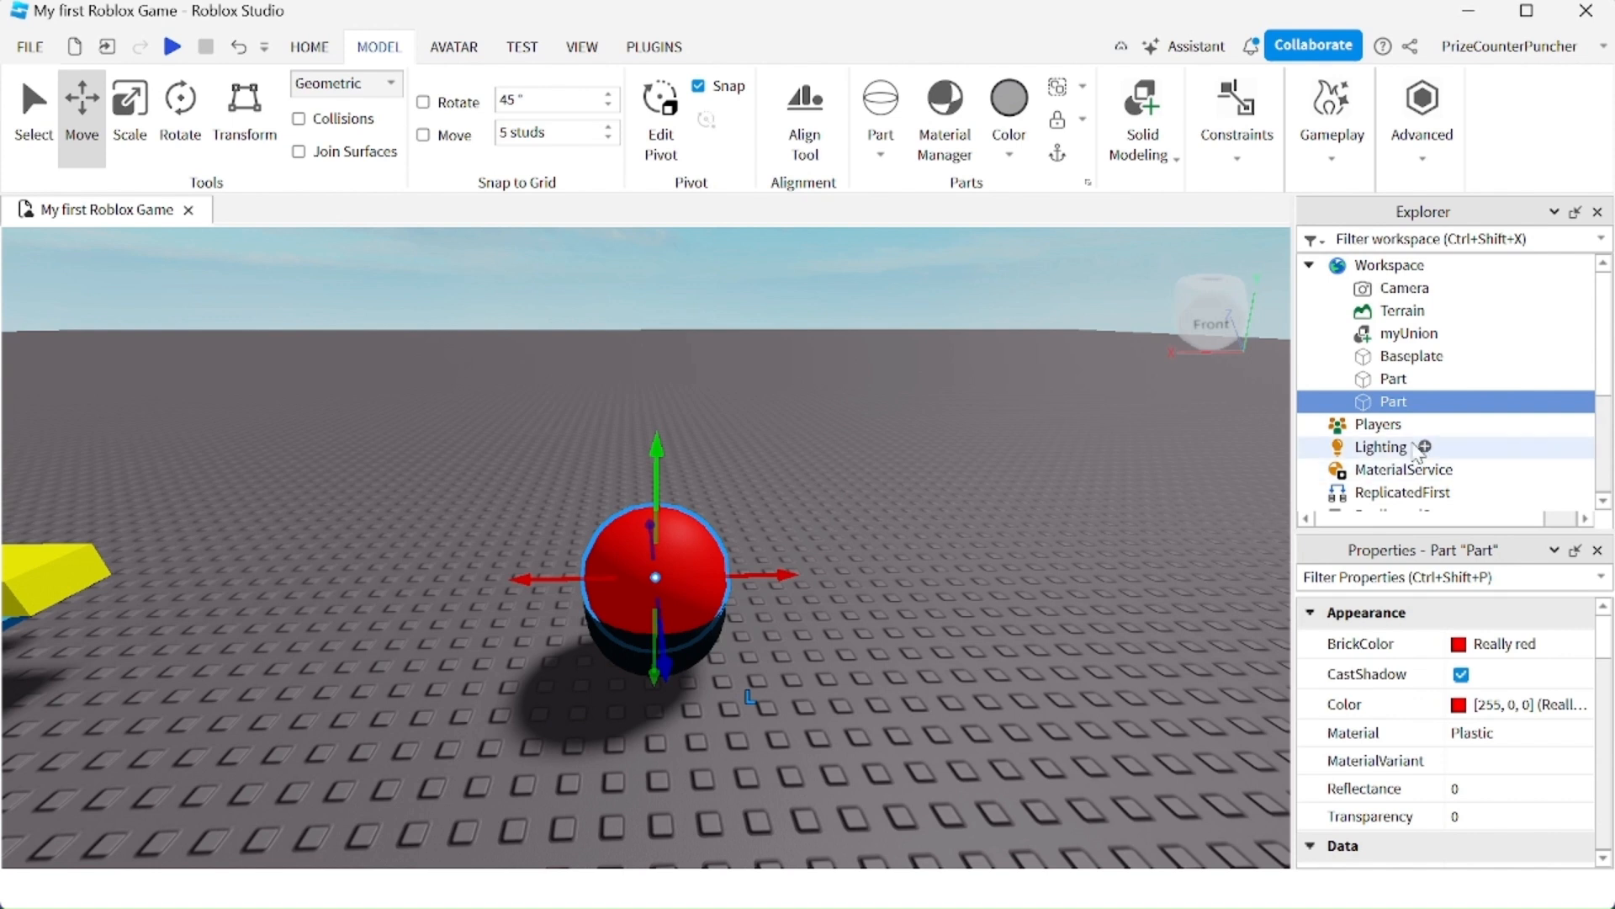
- Intersect the black and red spheres into a single Intersection solid
left_click(1394, 379)
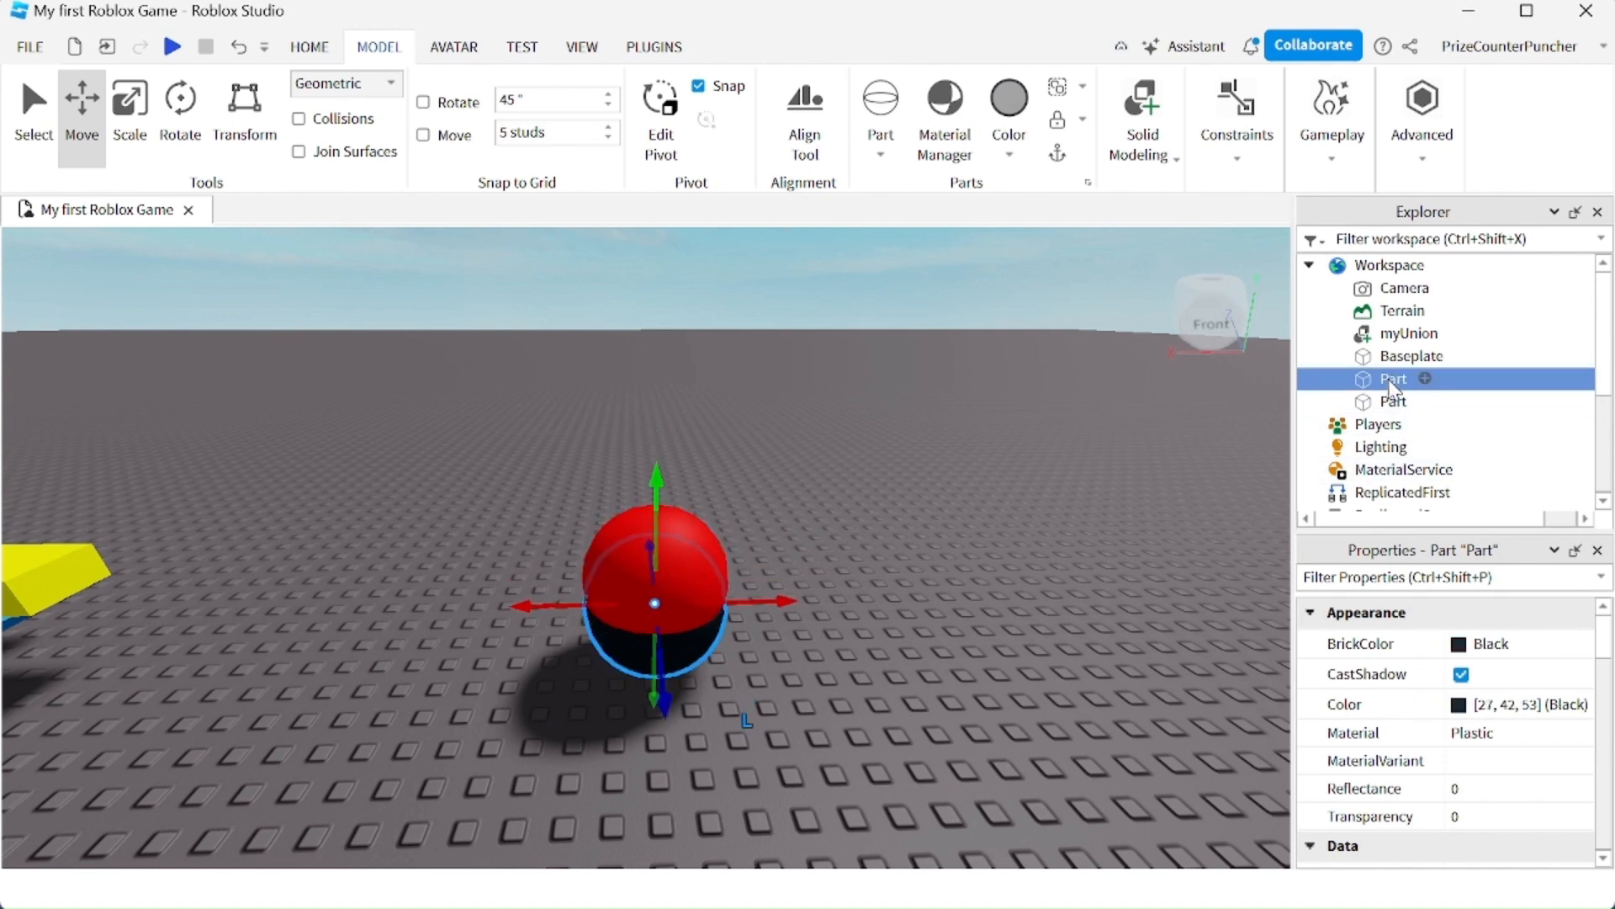
left_click(1393, 401)
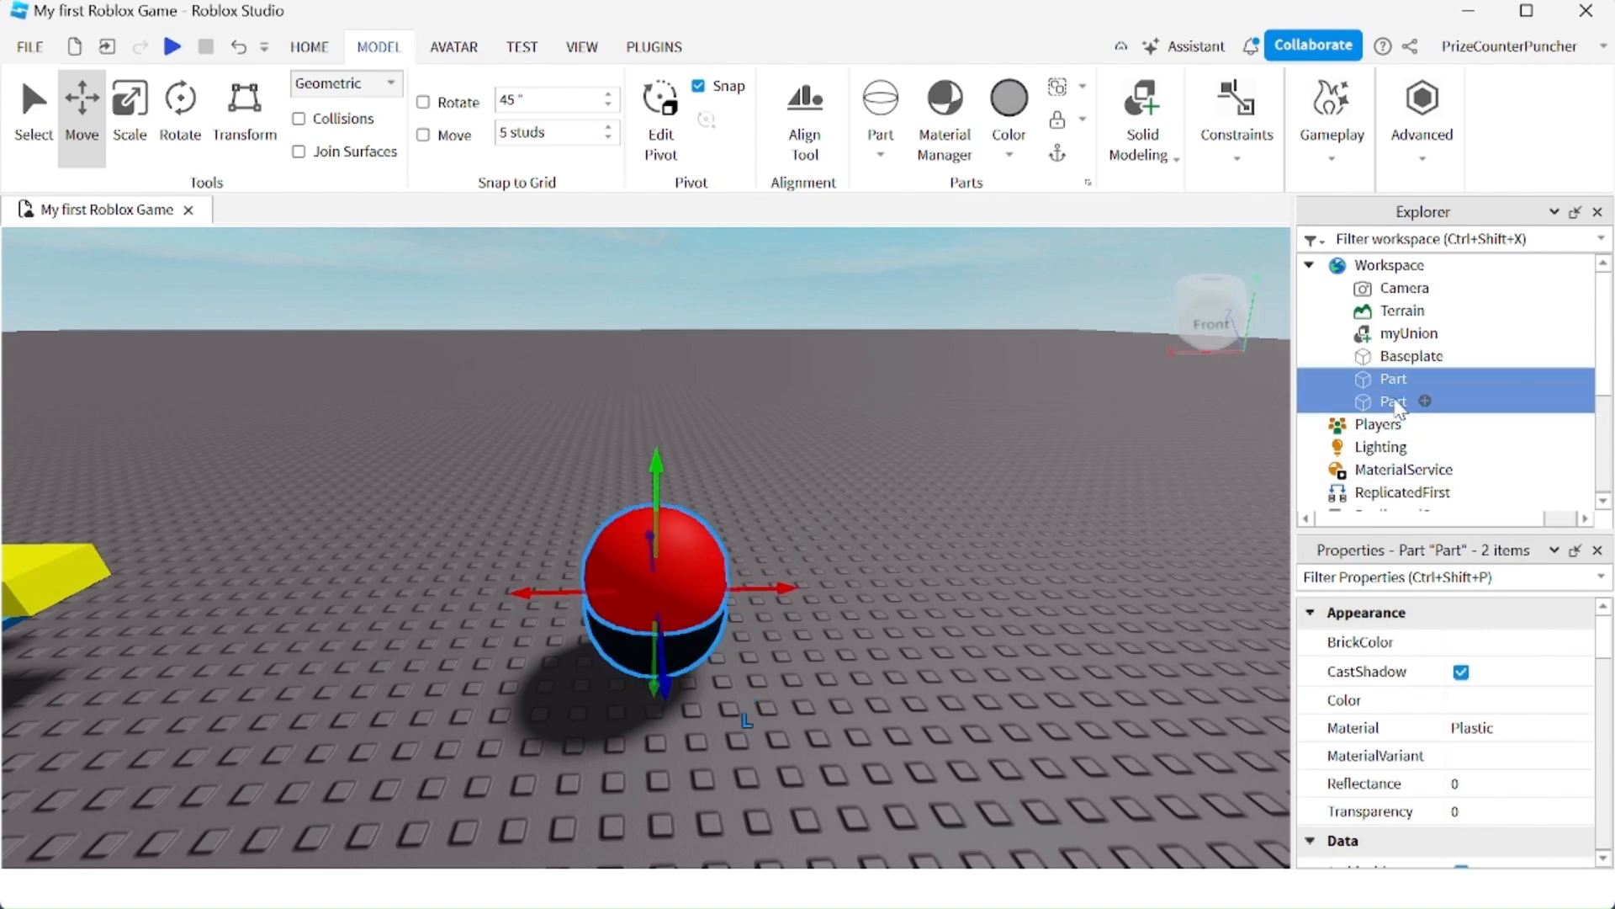
left_click(1141, 118)
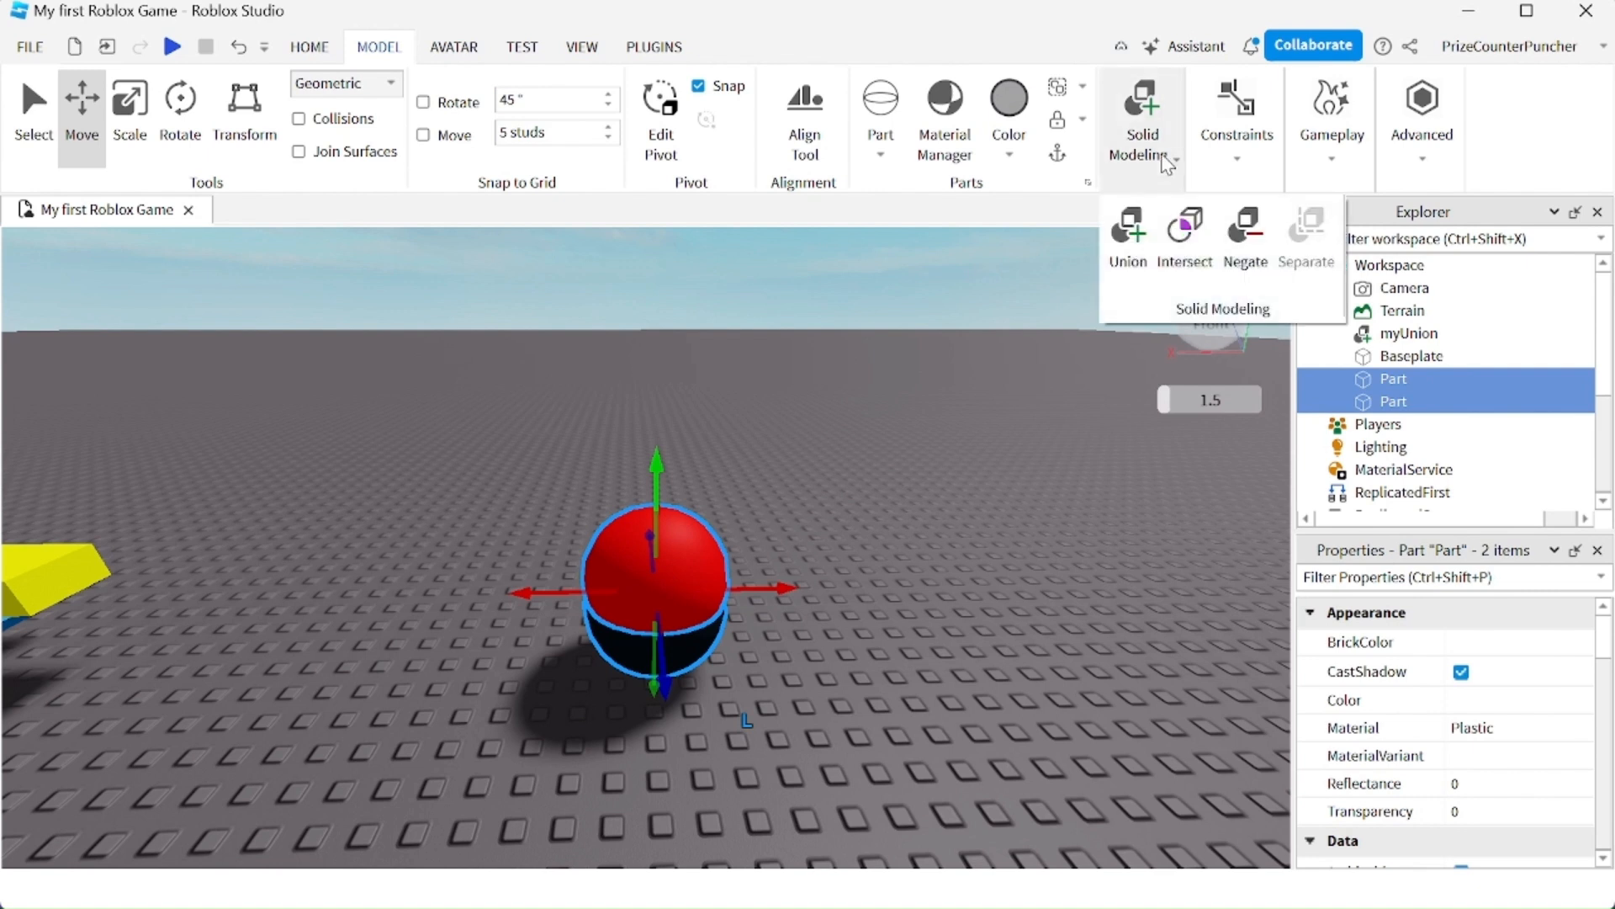
mouse_move(1183, 232)
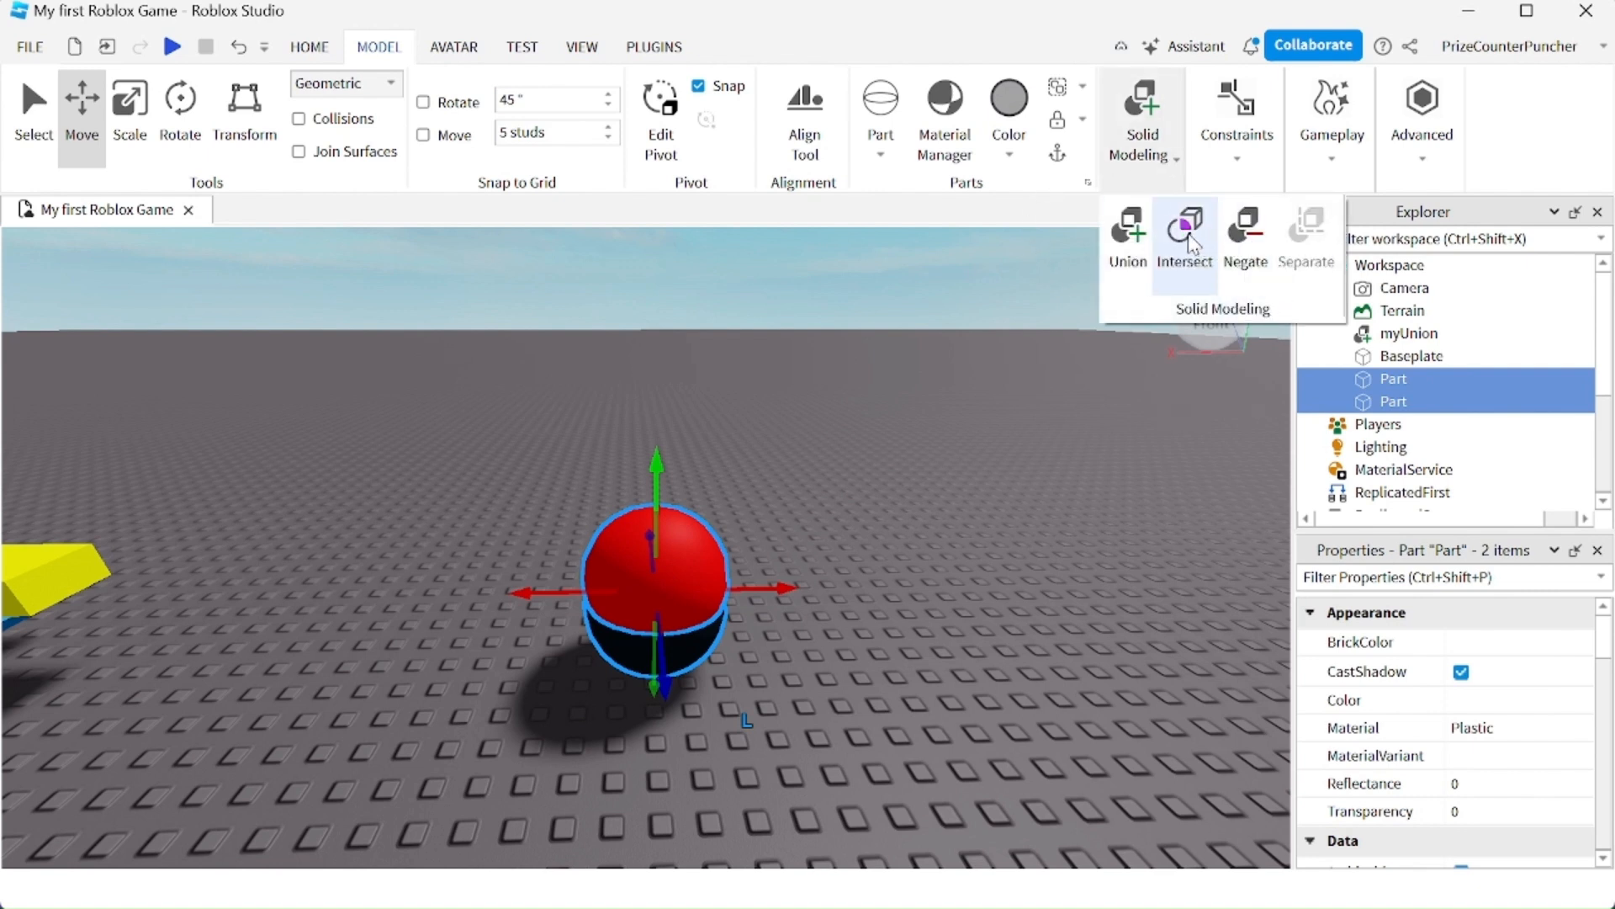
left_click(1183, 237)
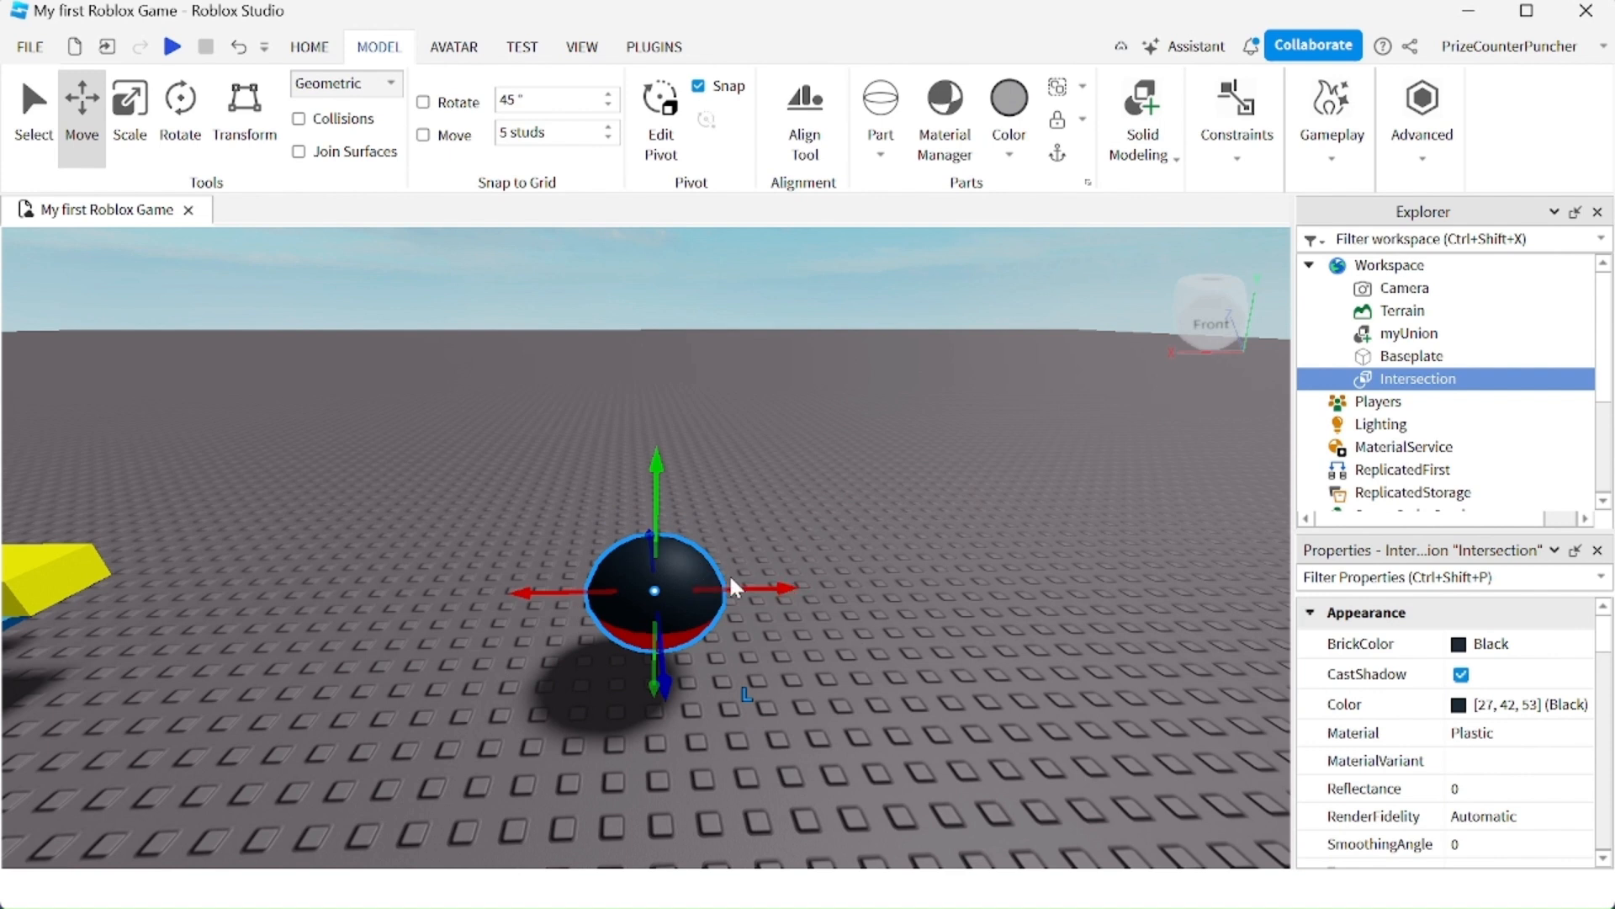
mouse_move(190, 73)
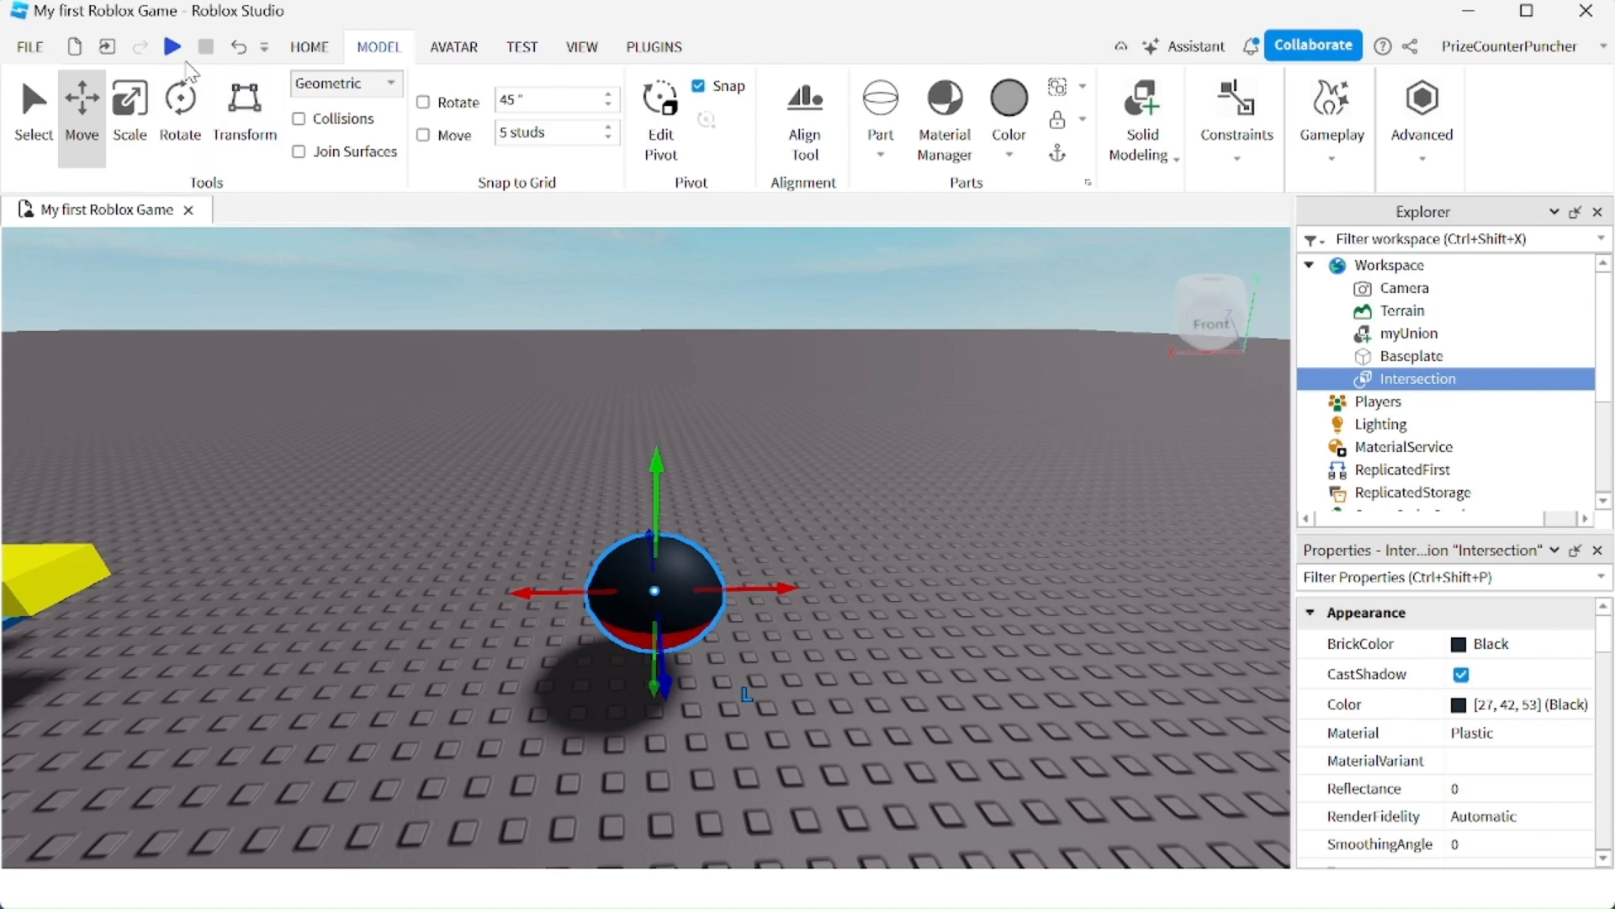
- Start a playtest and stand the avatar beside the Intersection sphere
left_click(172, 46)
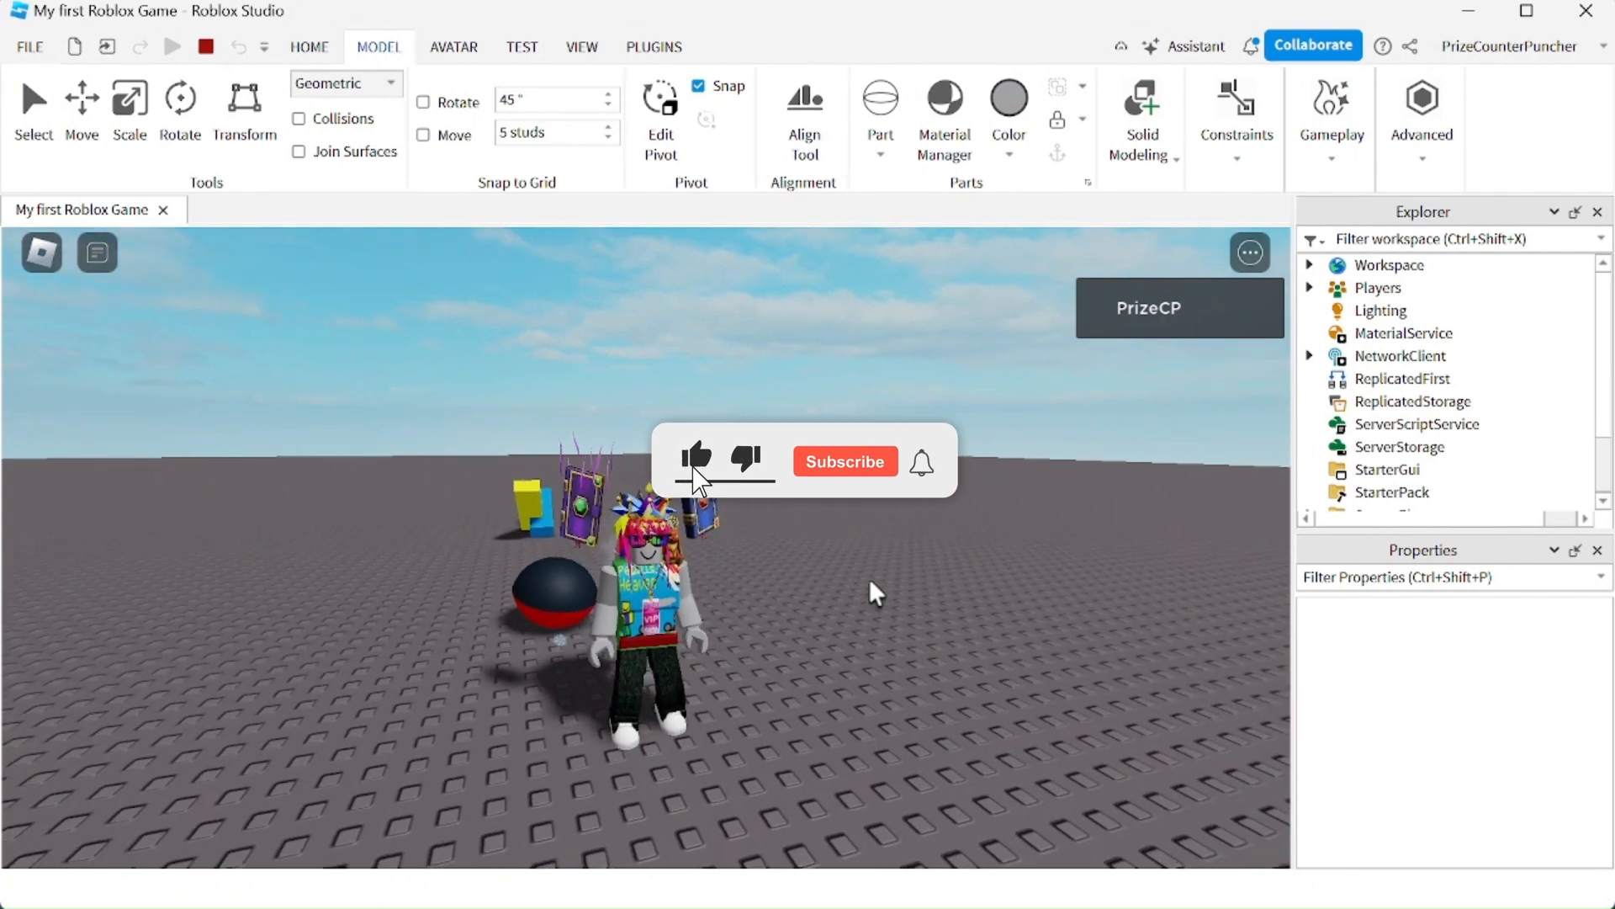
left_click(843, 461)
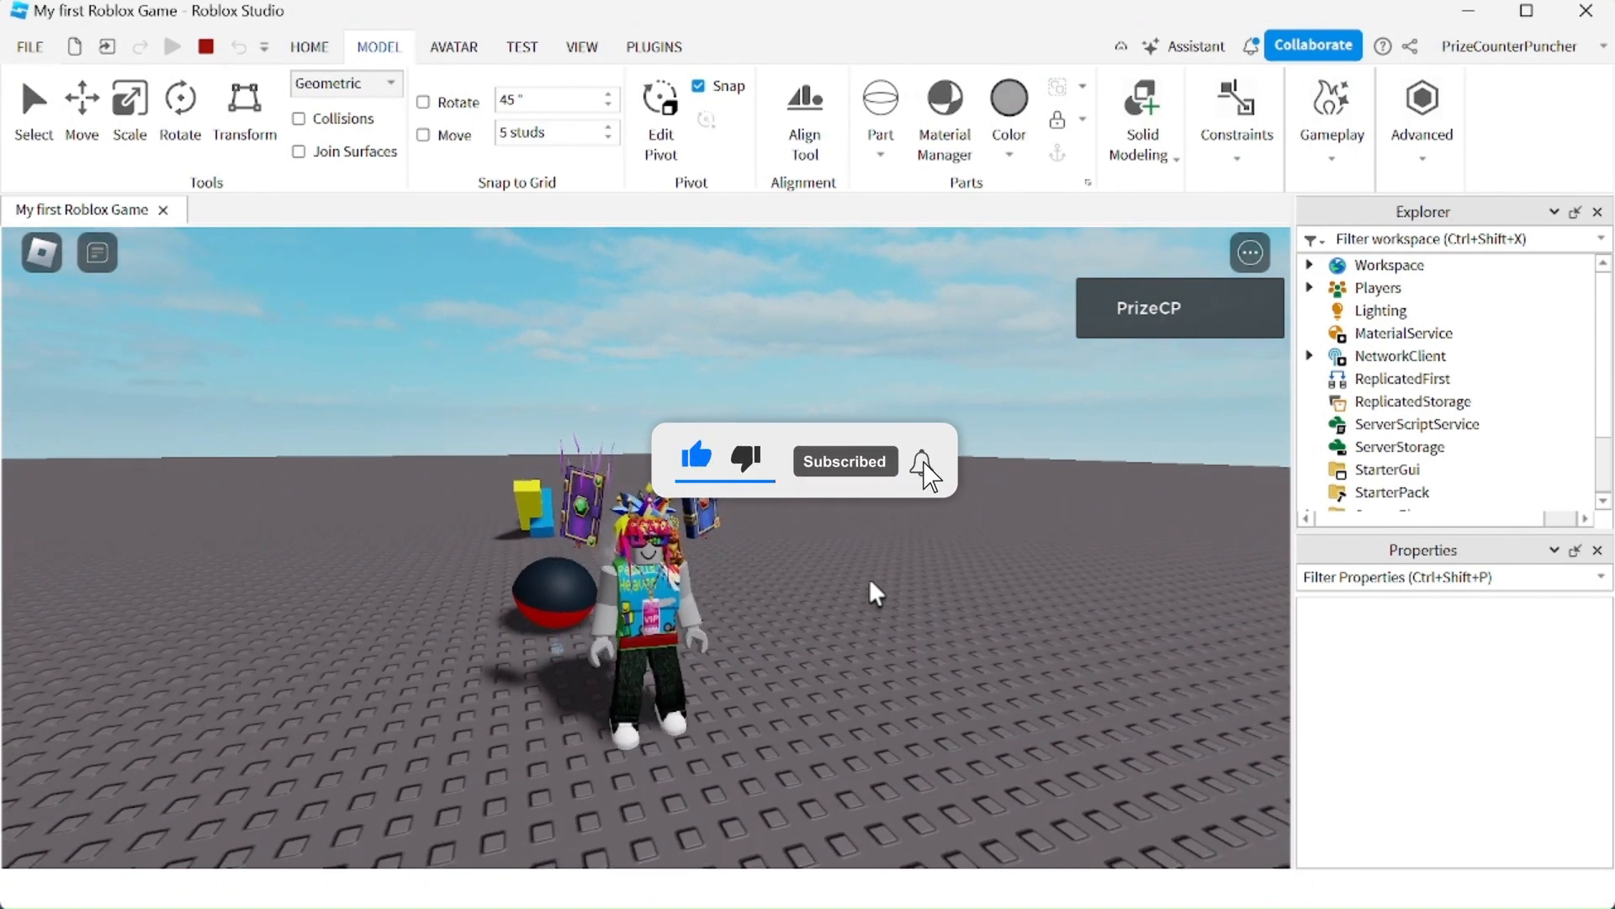
left_click(922, 461)
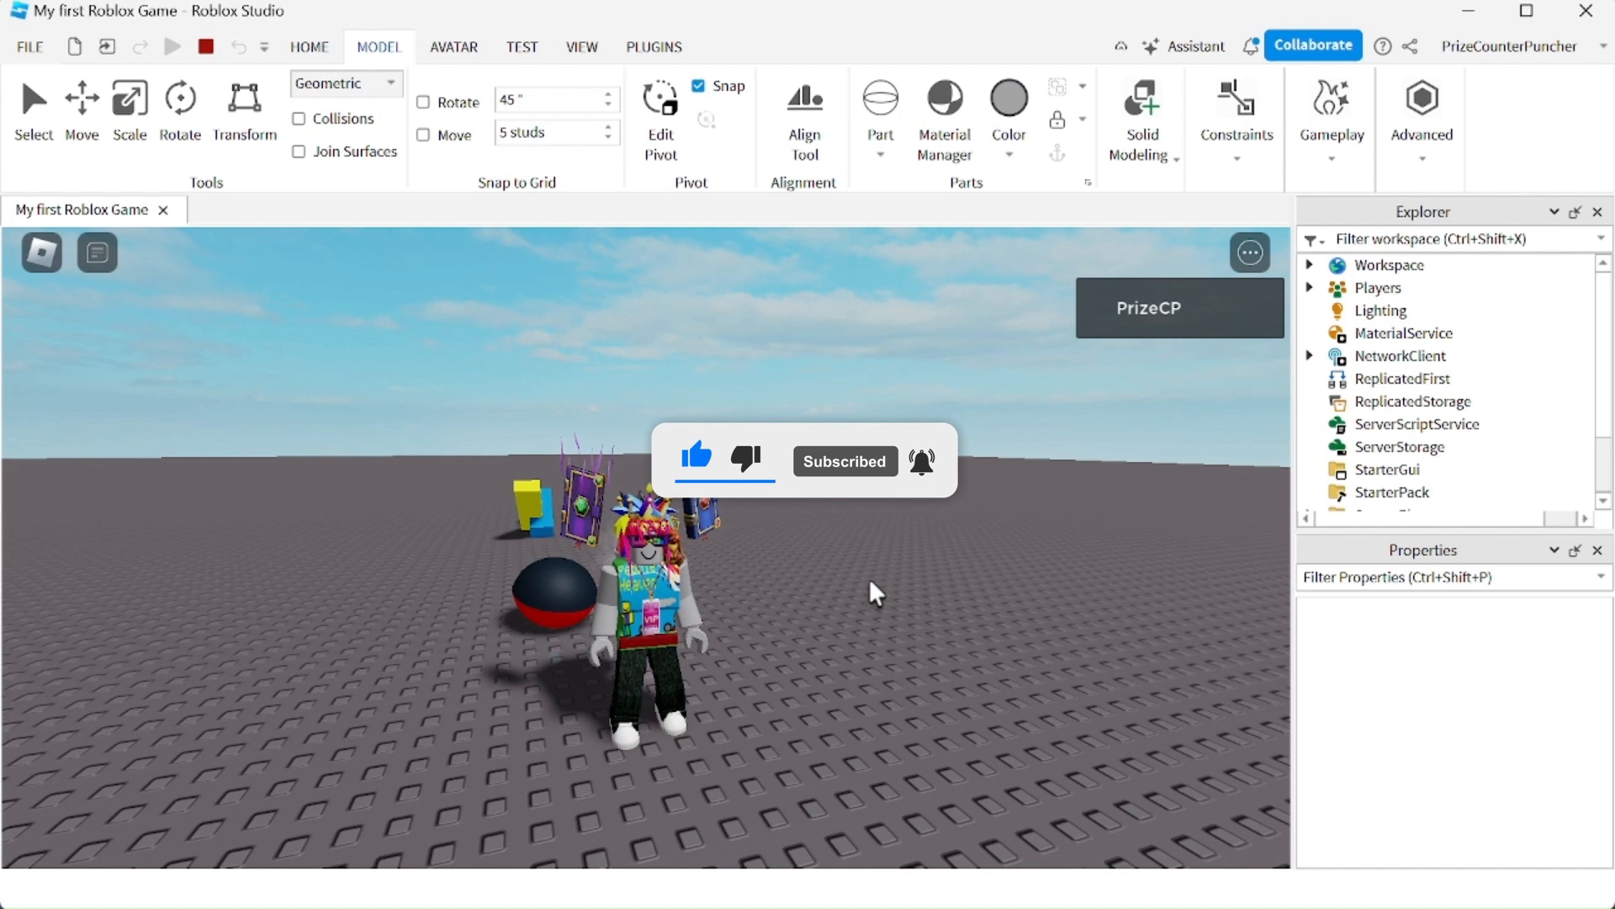